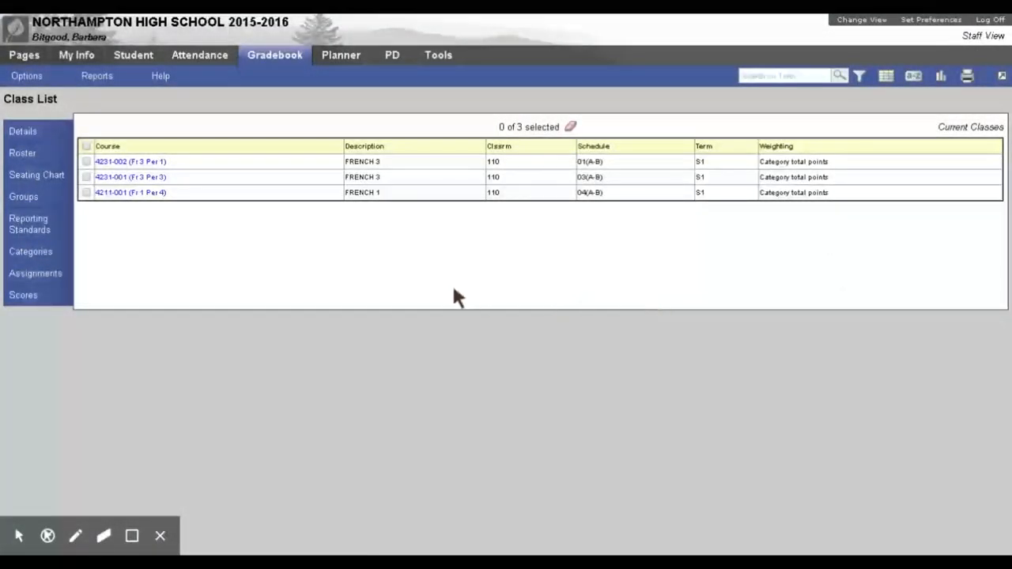
pyautogui.moveTo(455, 287)
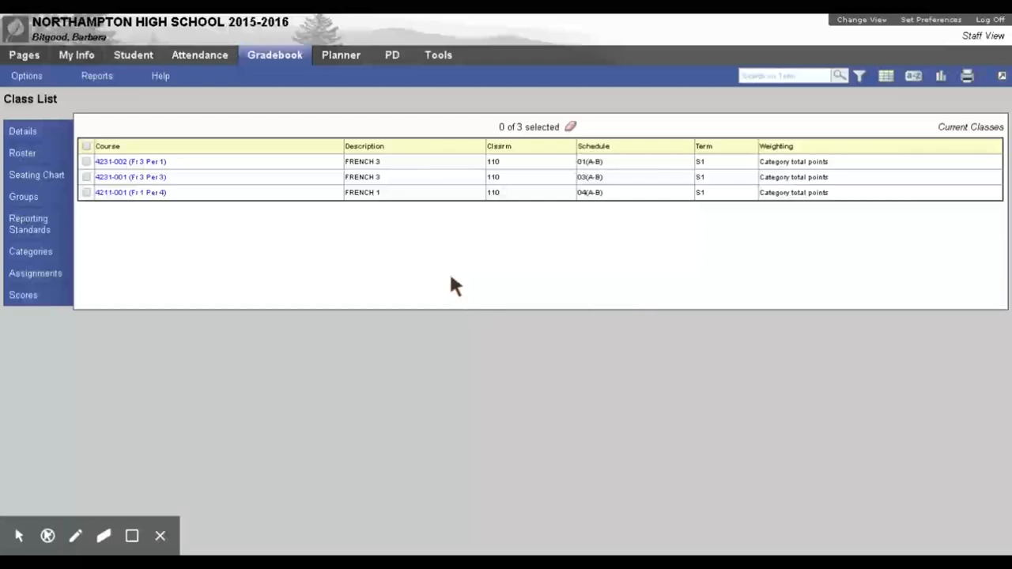
pyautogui.moveTo(464, 288)
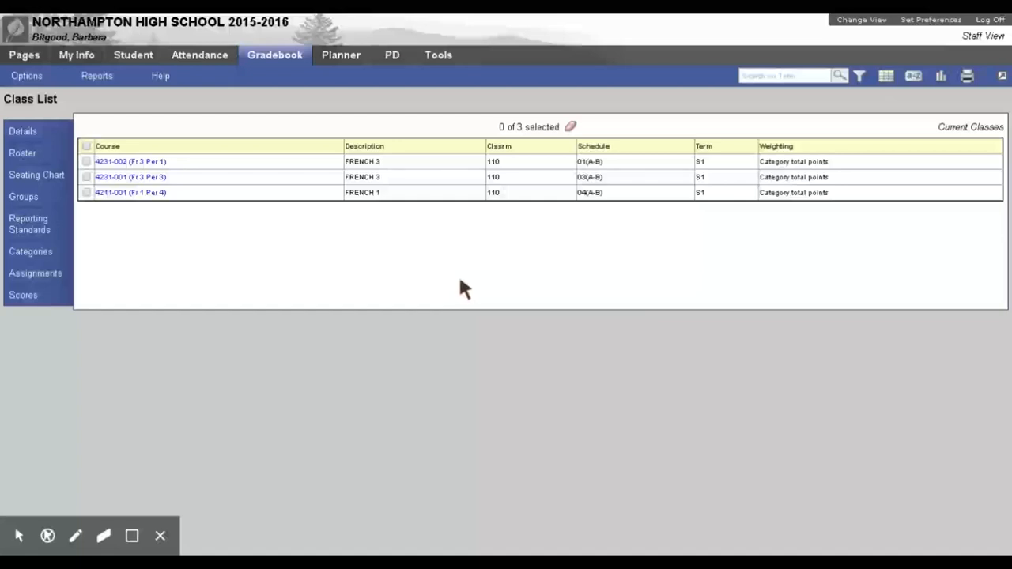
pyautogui.moveTo(190, 48)
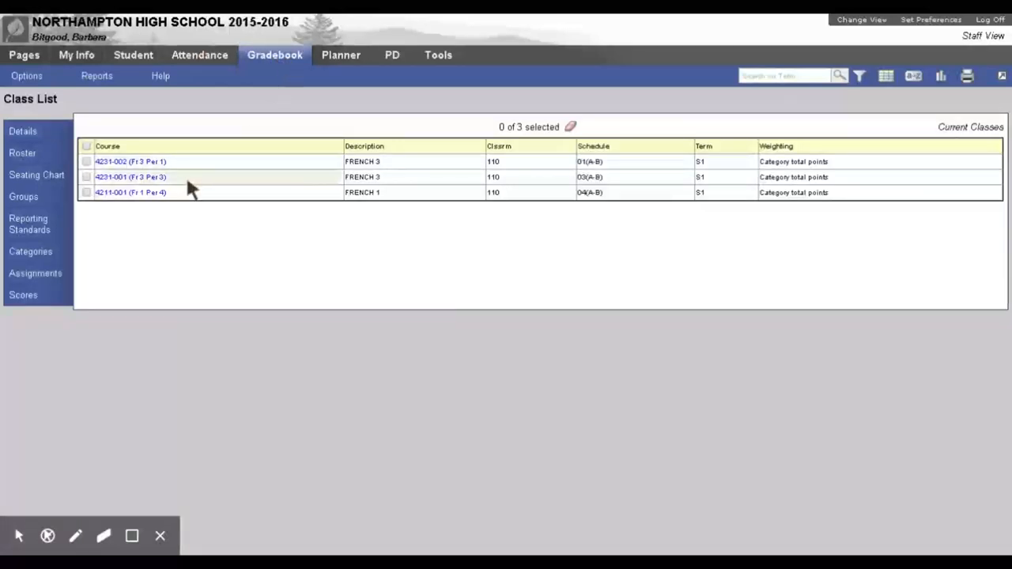
pyautogui.moveTo(138, 215)
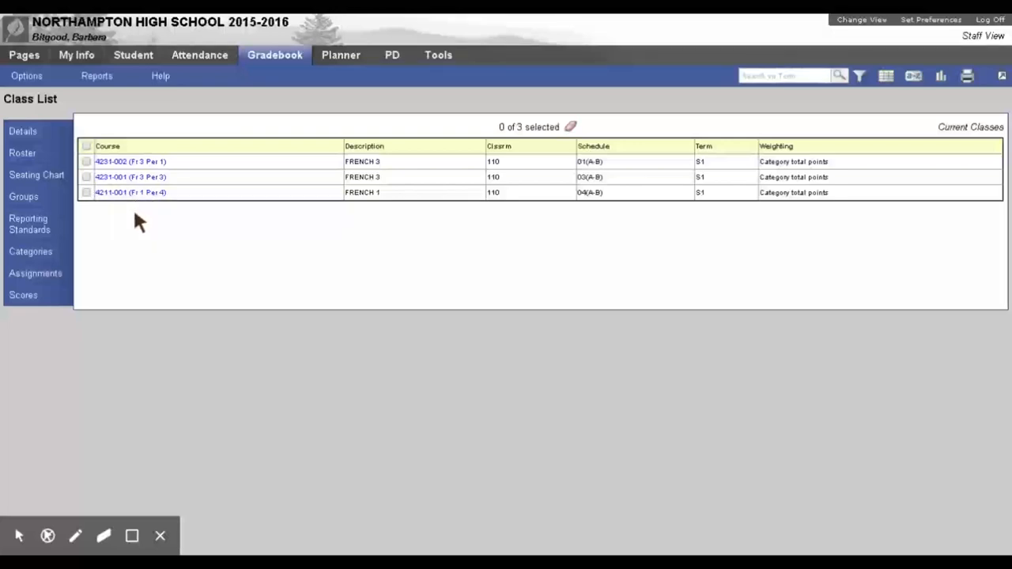
pyautogui.moveTo(133, 227)
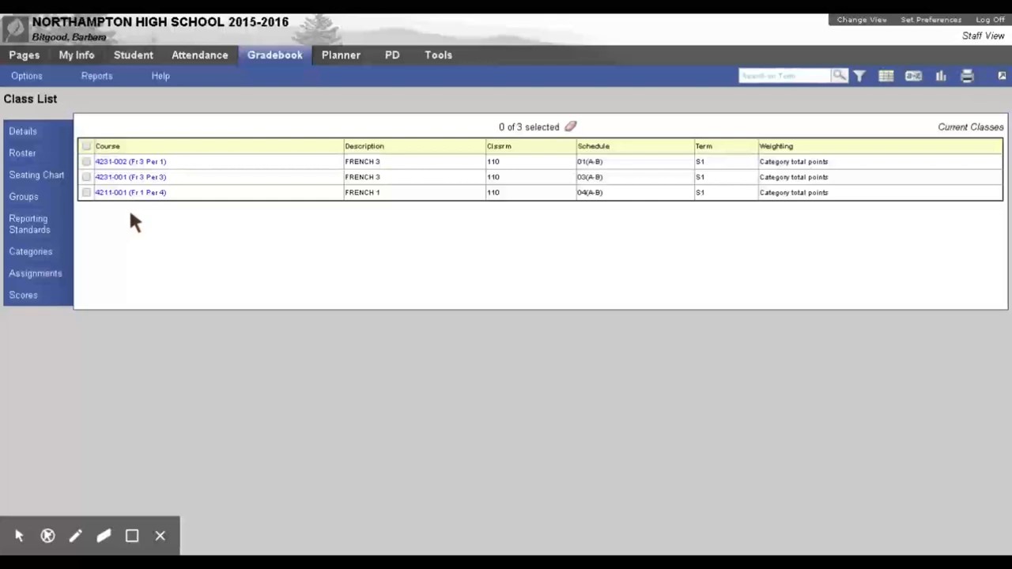
pyautogui.moveTo(130, 192)
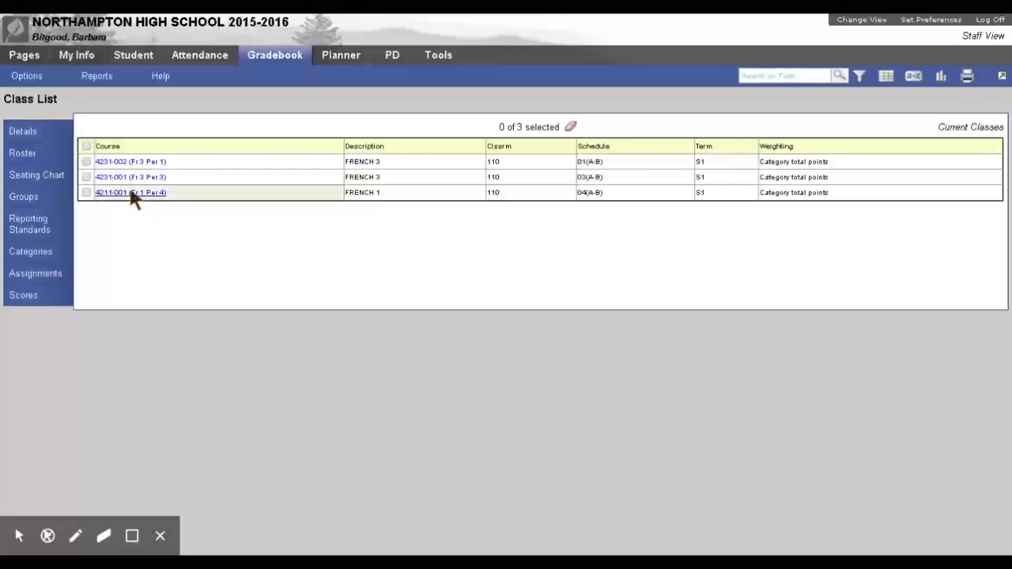
pyautogui.moveTo(176, 235)
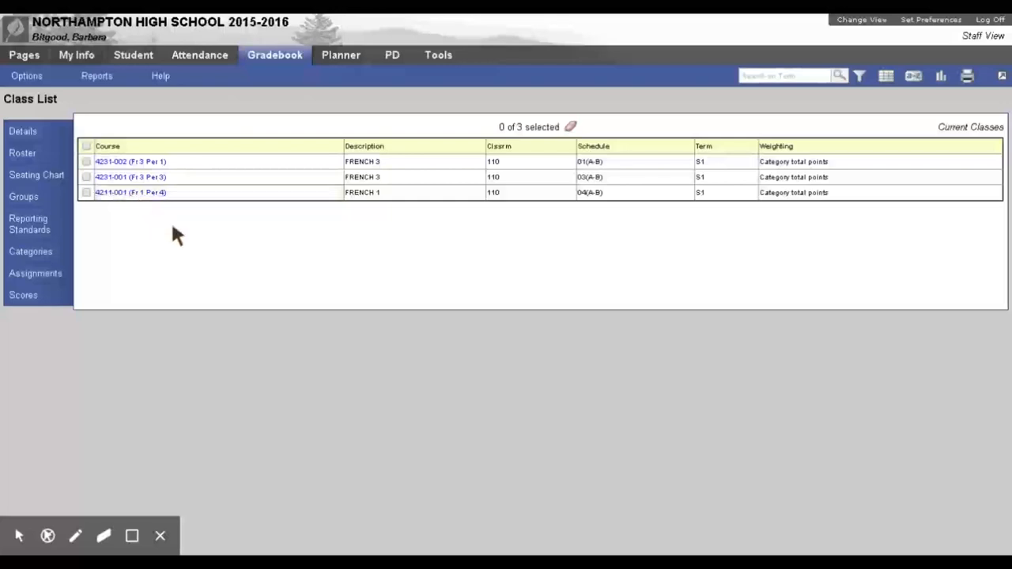
# Show the Fr 1 Per 4 assignments list with a field set including the GrdScale > Name column.
pyautogui.click(130, 193)
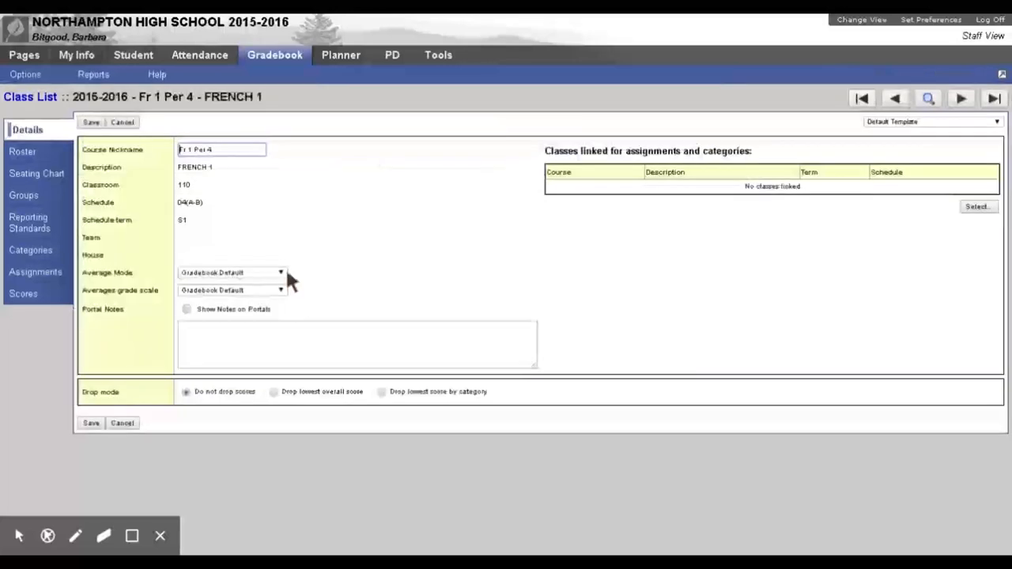
pyautogui.moveTo(354, 287)
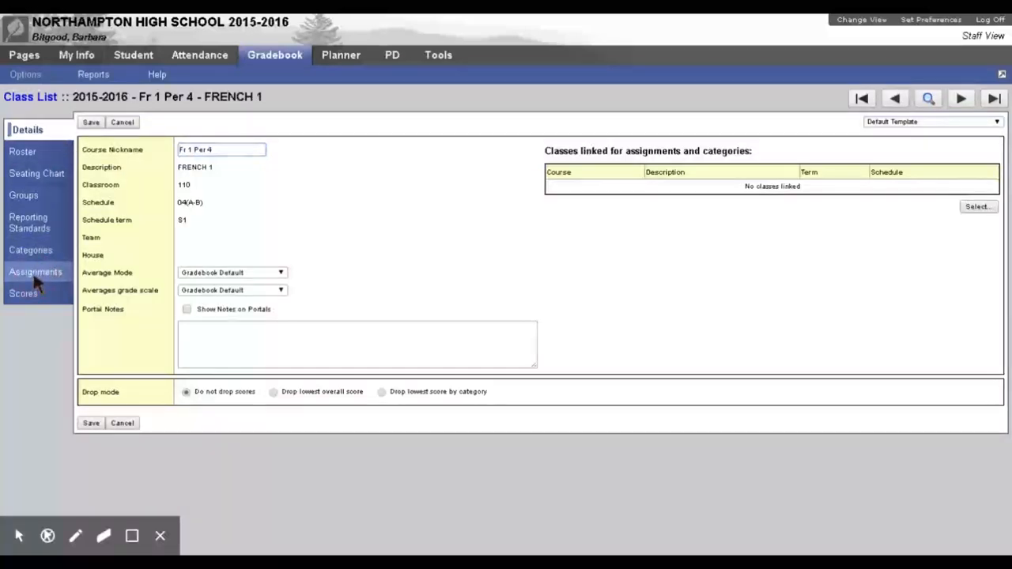
pyautogui.click(35, 272)
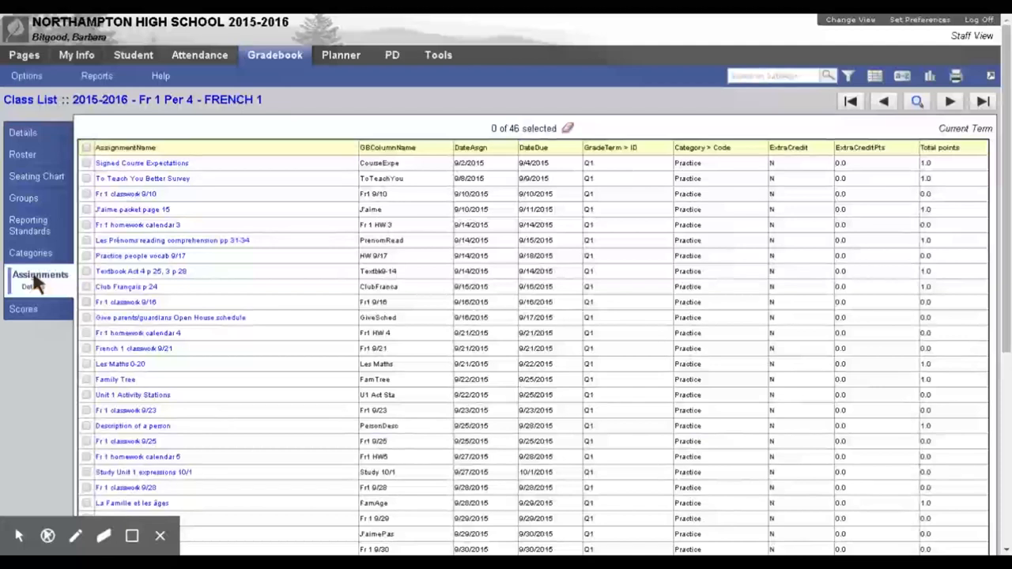
pyautogui.moveTo(700, 183)
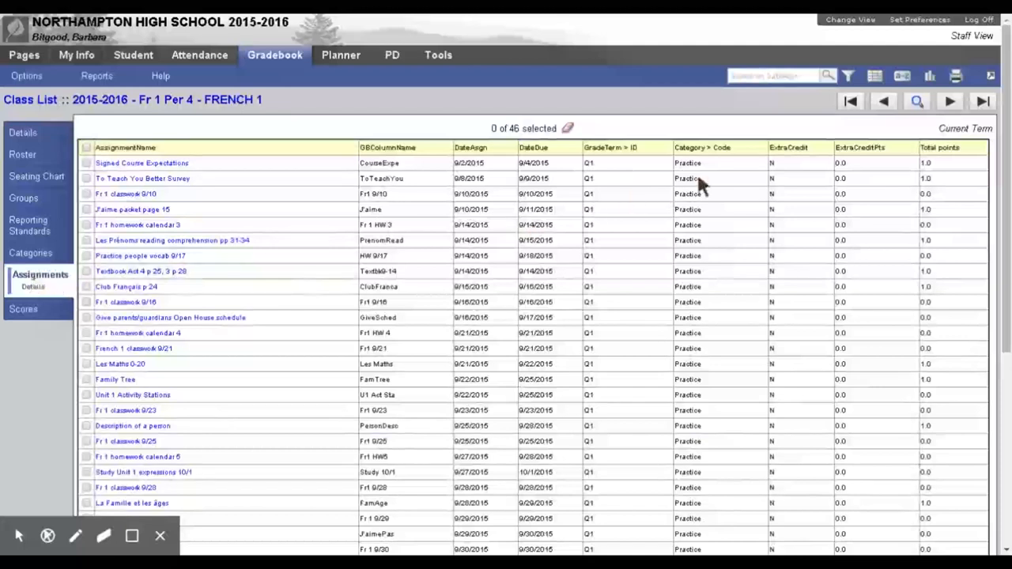
pyautogui.moveTo(861, 87)
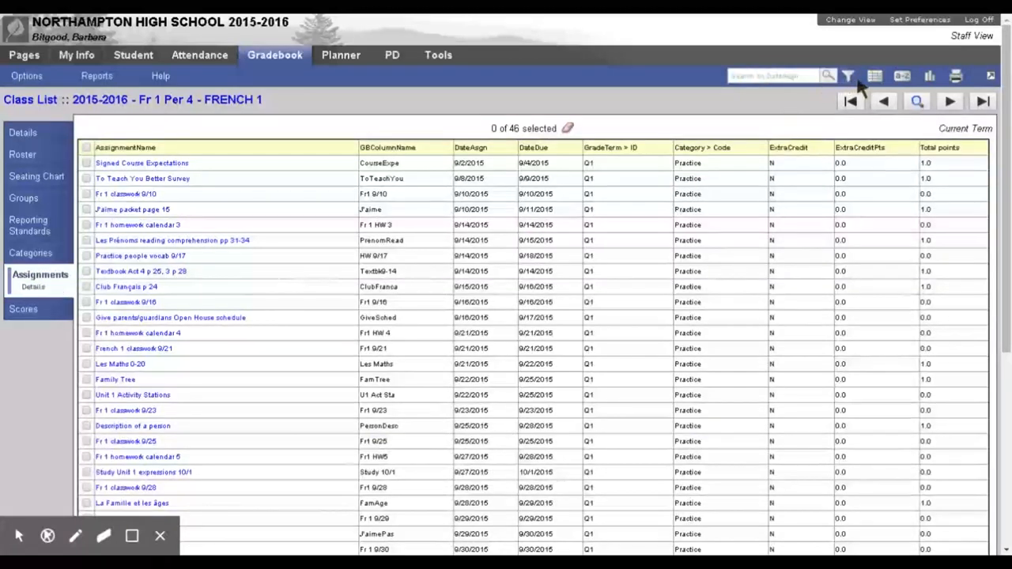
pyautogui.click(874, 76)
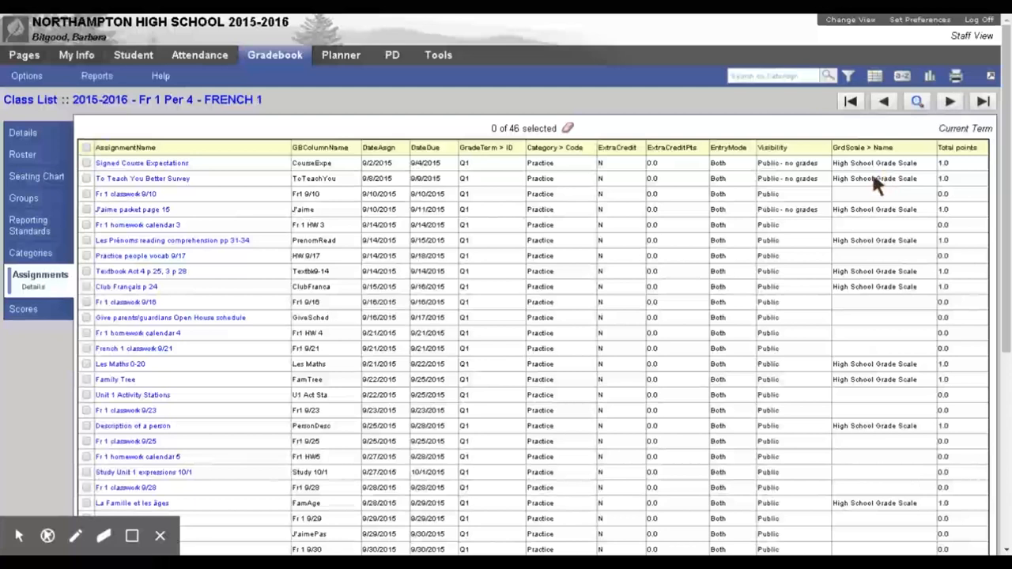
pyautogui.moveTo(905, 176)
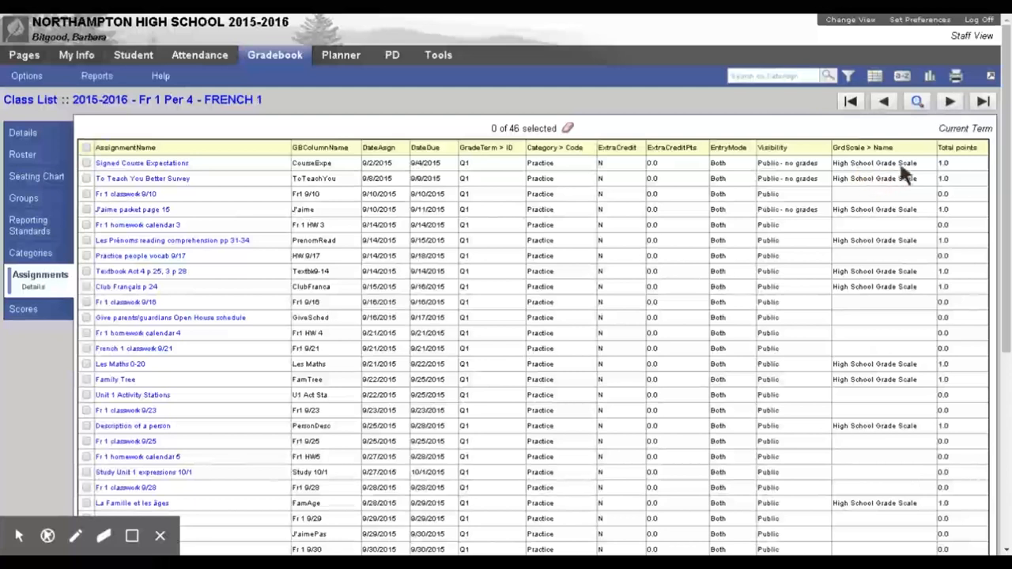
pyautogui.moveTo(885, 245)
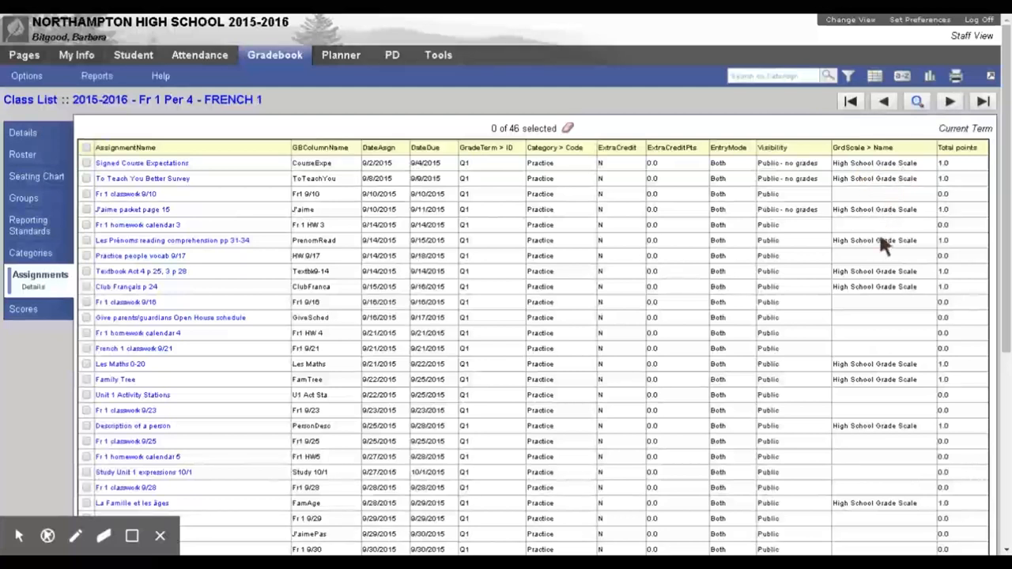
pyautogui.moveTo(877, 308)
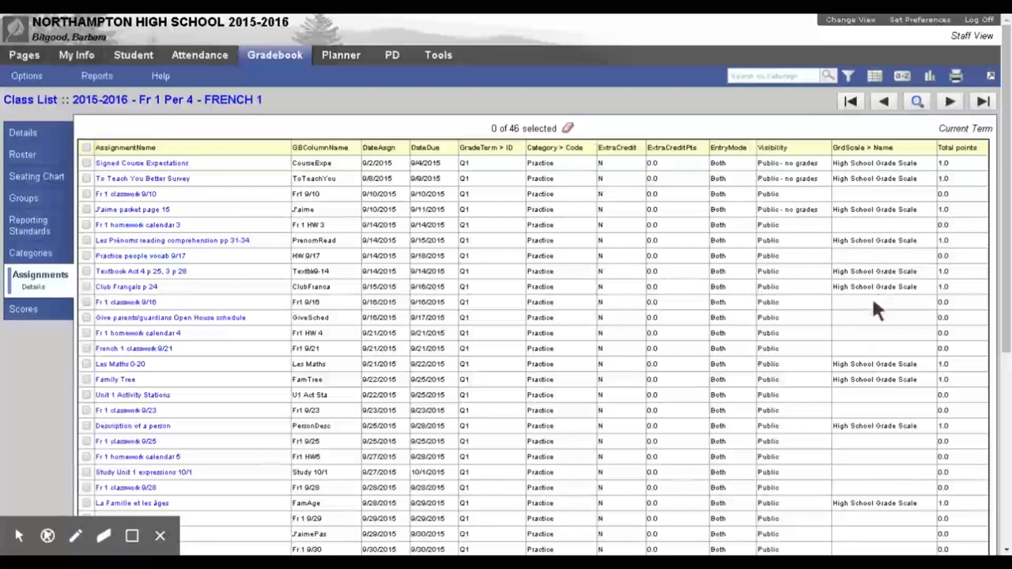
pyautogui.moveTo(881, 362)
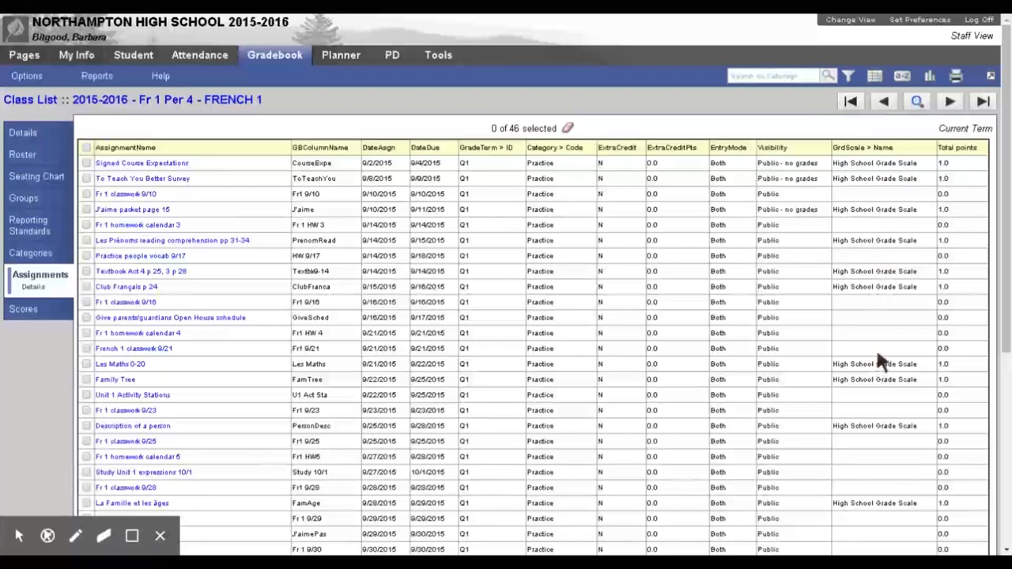
pyautogui.moveTo(138, 141)
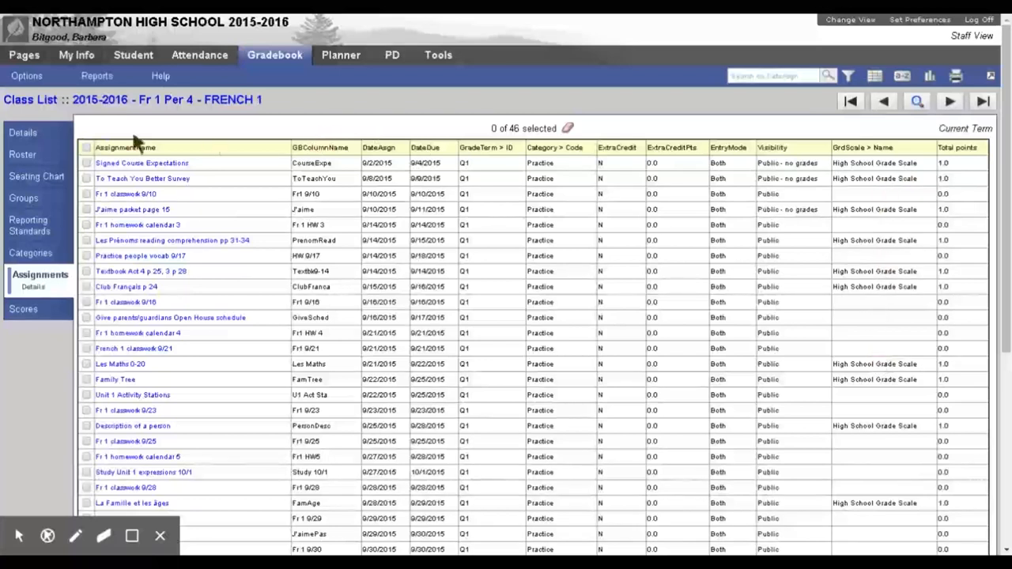
# Switch the Fr 1 Per 4 assignment list into Modify List mode via Options > Mass Update.
pyautogui.click(26, 75)
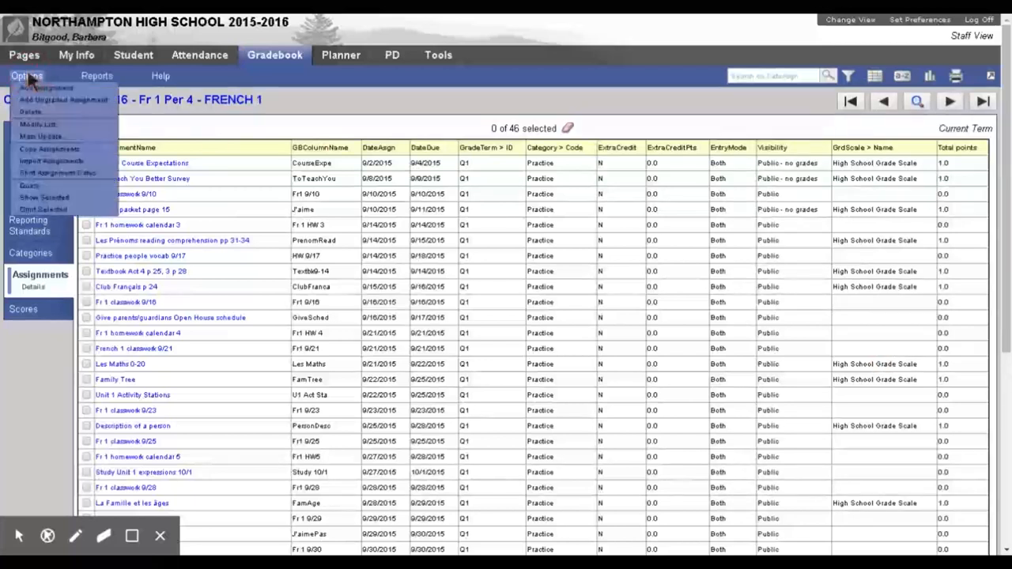
pyautogui.moveTo(39, 136)
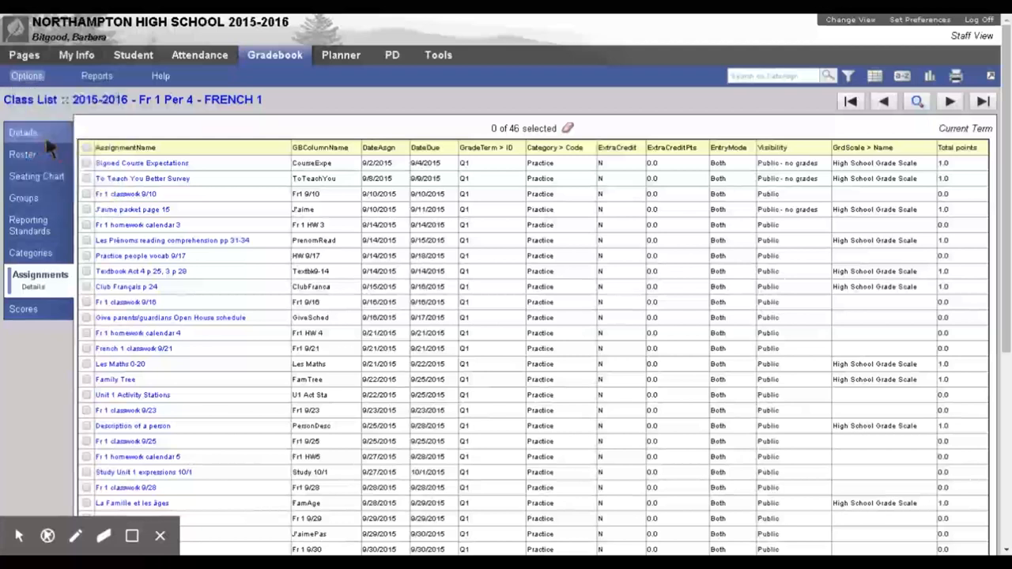
pyautogui.moveTo(652, 299)
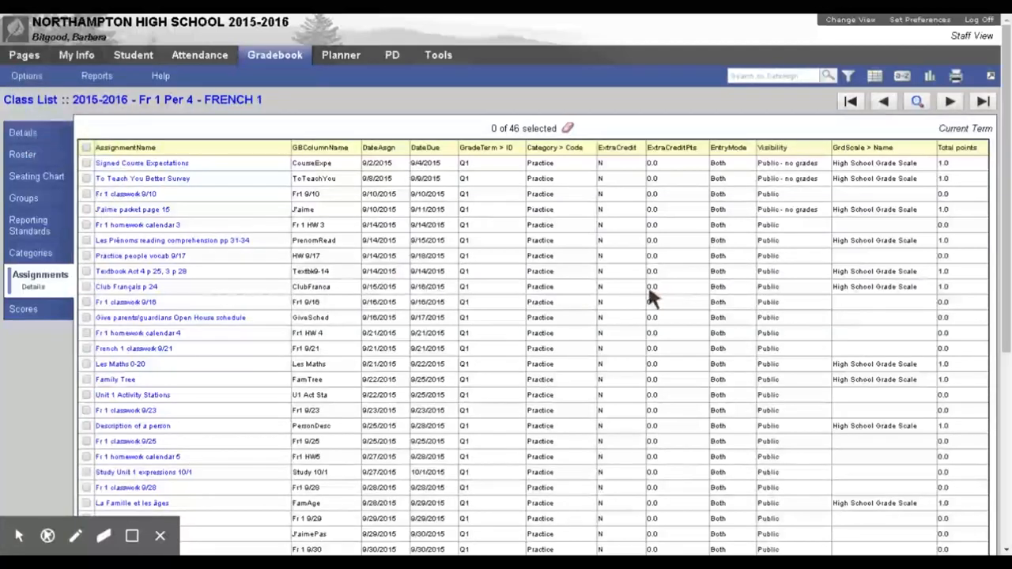
pyautogui.click(27, 75)
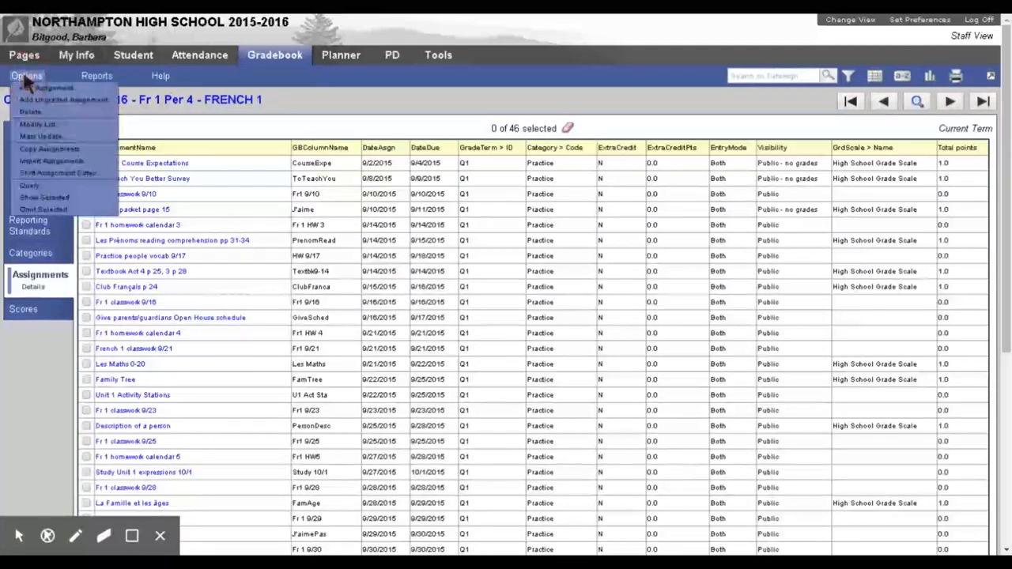
pyautogui.moveTo(38, 124)
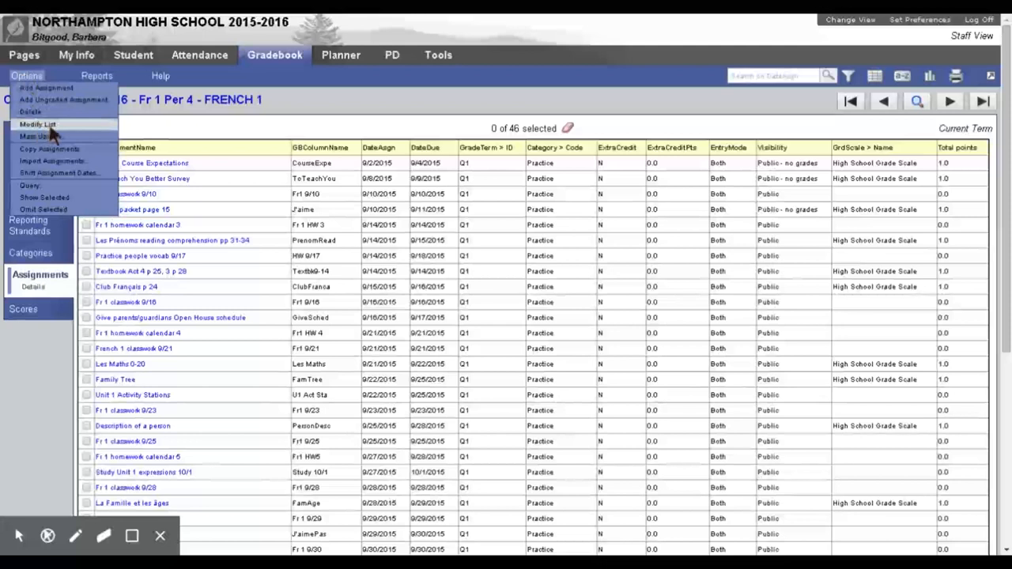
pyautogui.click(38, 124)
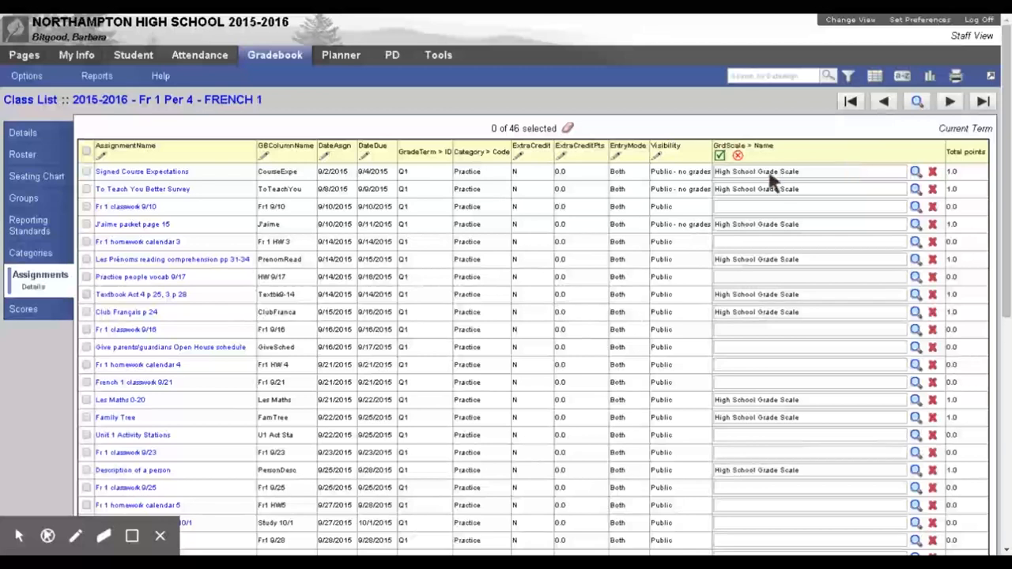
pyautogui.moveTo(739, 193)
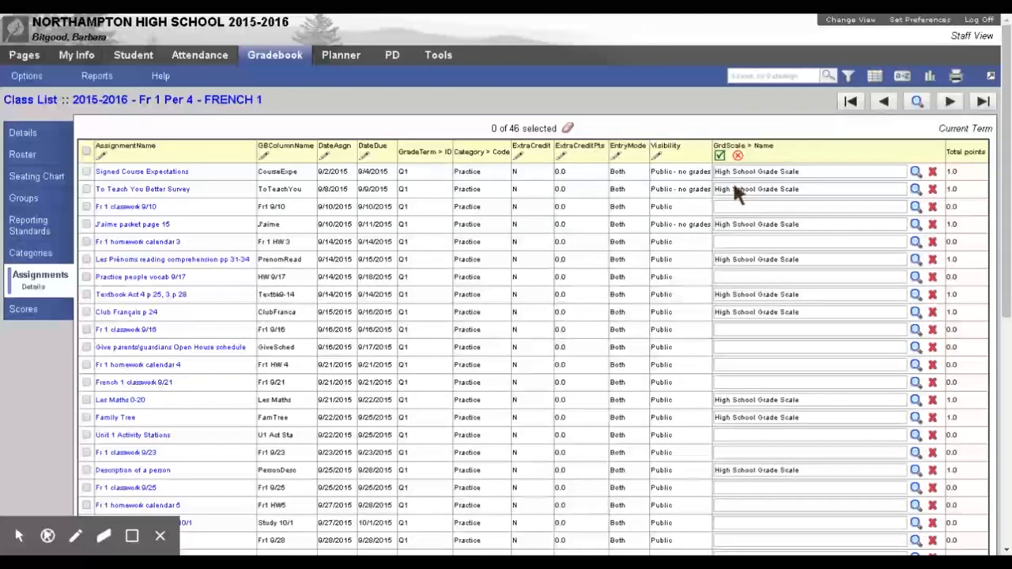
# Enter High School Grade Scale in the blank fields for Fr 1 classwork 9/10, homework calendar 4 and the rest.
pyautogui.click(806, 207)
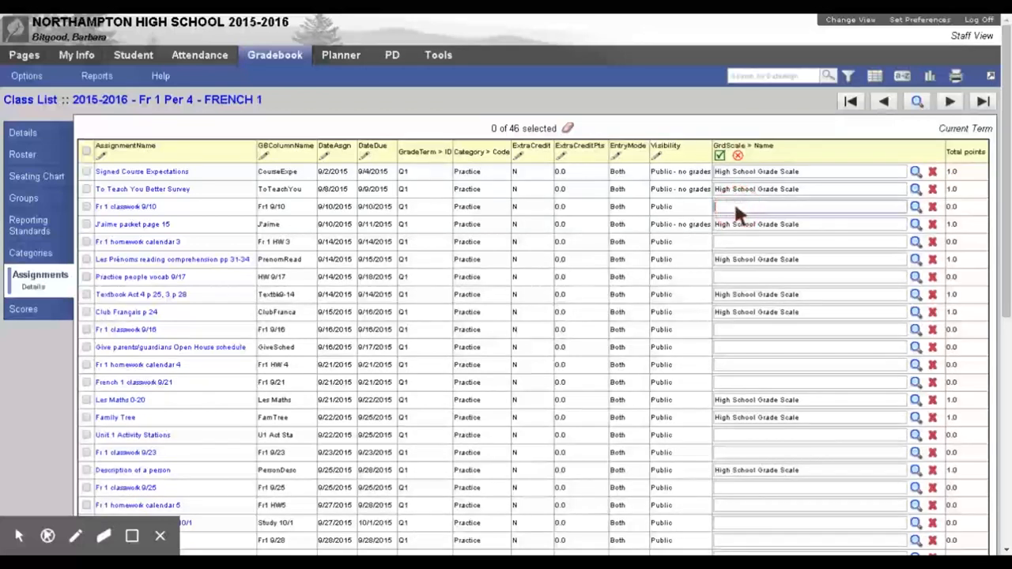
pyautogui.click(806, 206)
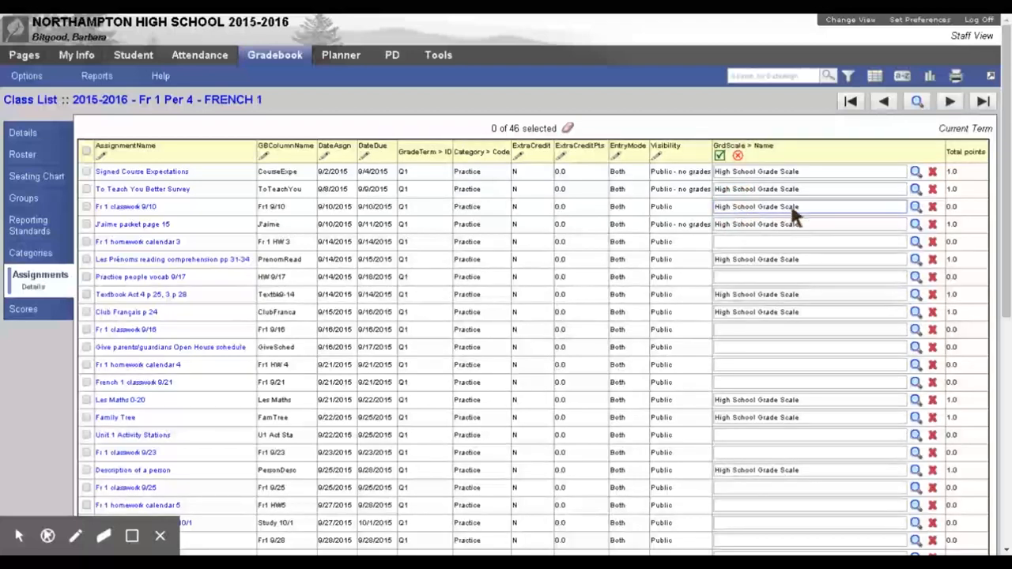
pyautogui.click(806, 241)
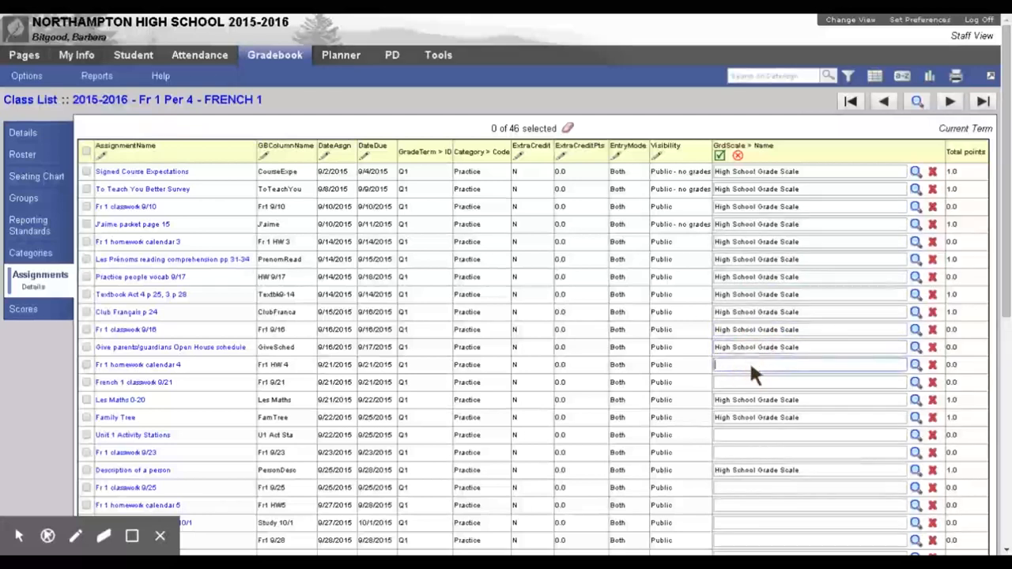
pyautogui.click(807, 364)
pyautogui.write('High School Grade Scale')
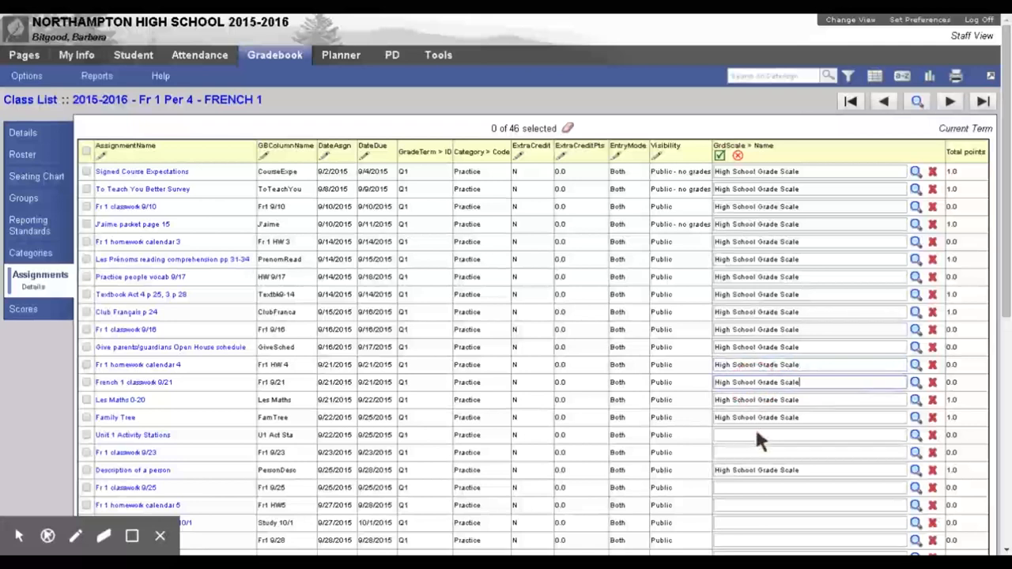
pyautogui.click(806, 434)
pyautogui.write('High School Grade Scale')
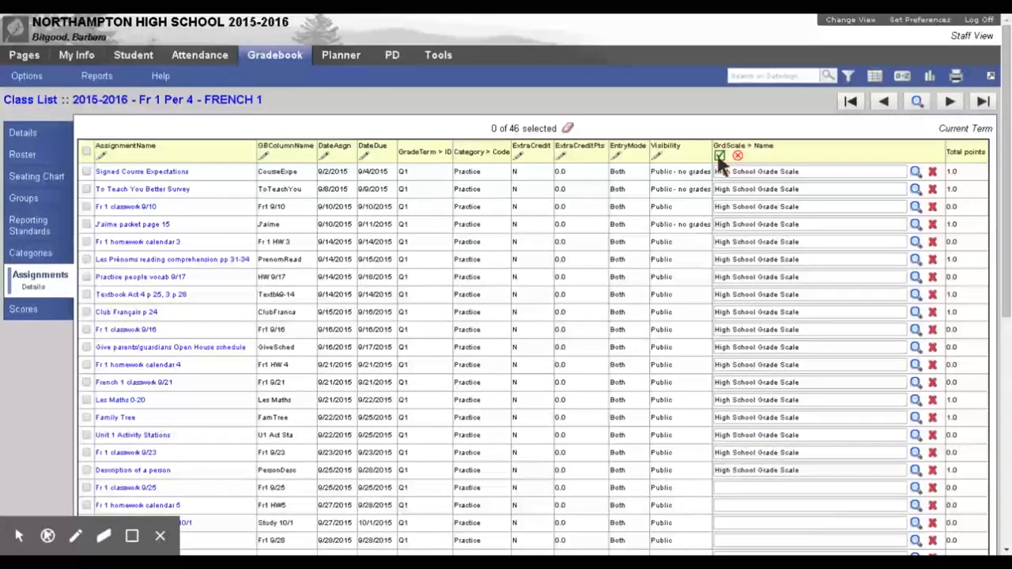
# Save the grade scale edits and acknowledge the '9 records updated' message.
pyautogui.click(719, 155)
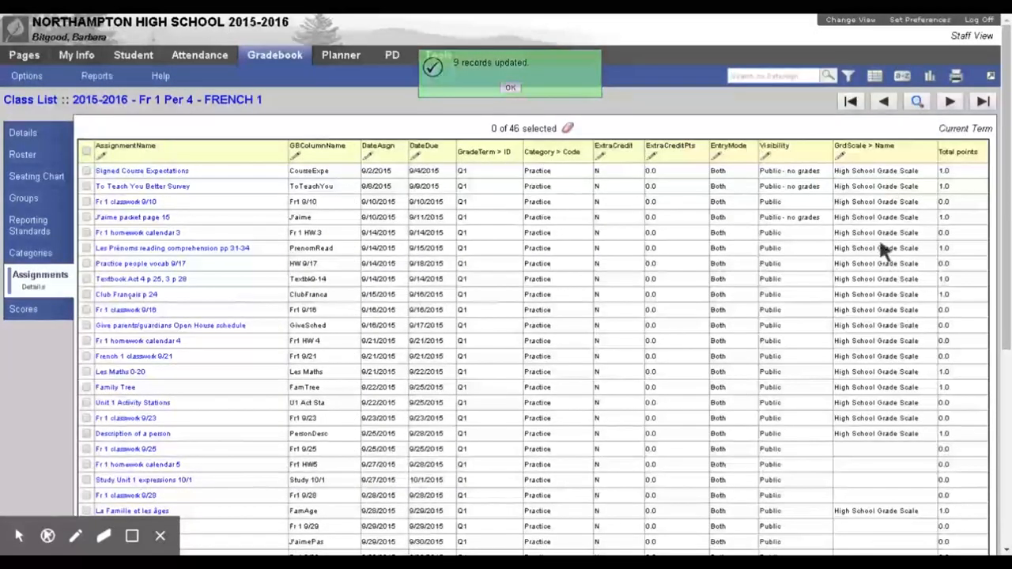
pyautogui.click(510, 87)
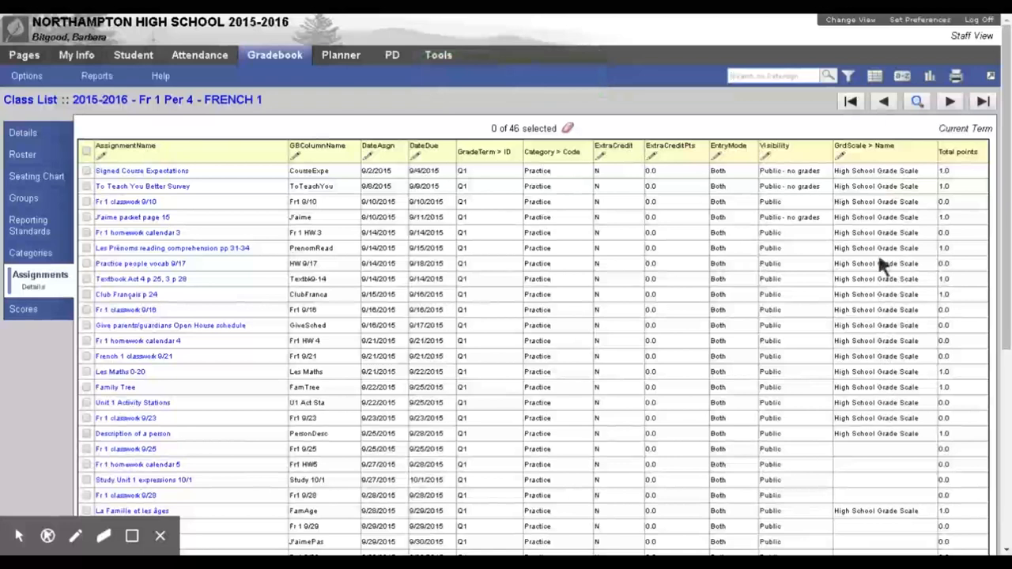
pyautogui.moveTo(877, 391)
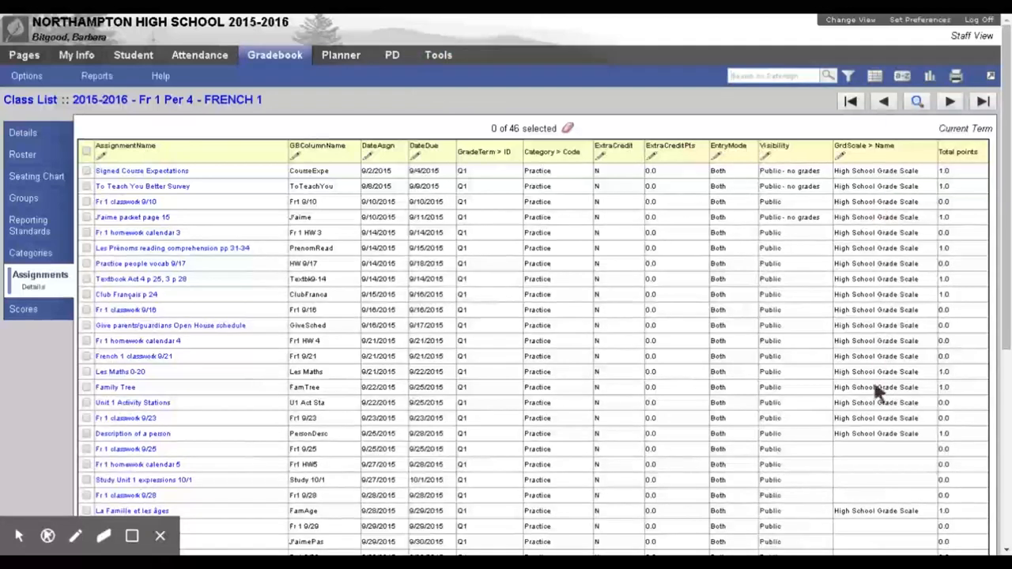
pyautogui.moveTo(890, 538)
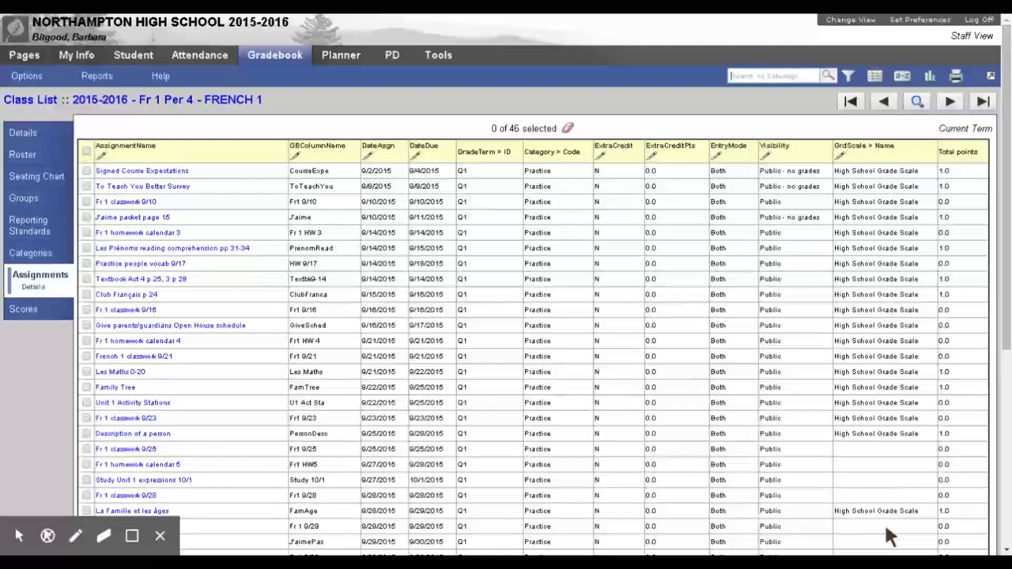
pyautogui.moveTo(893, 457)
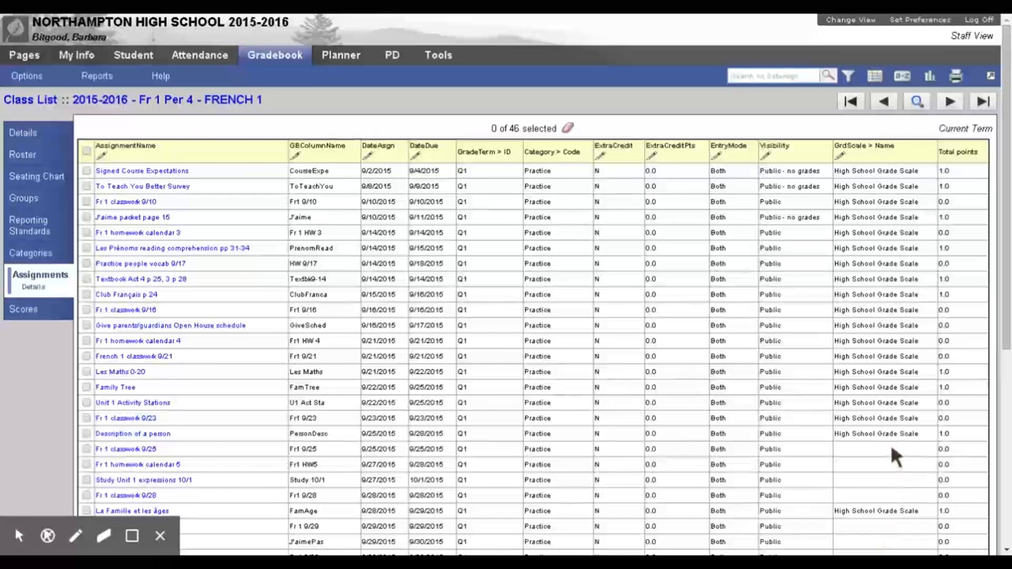
pyautogui.moveTo(889, 451)
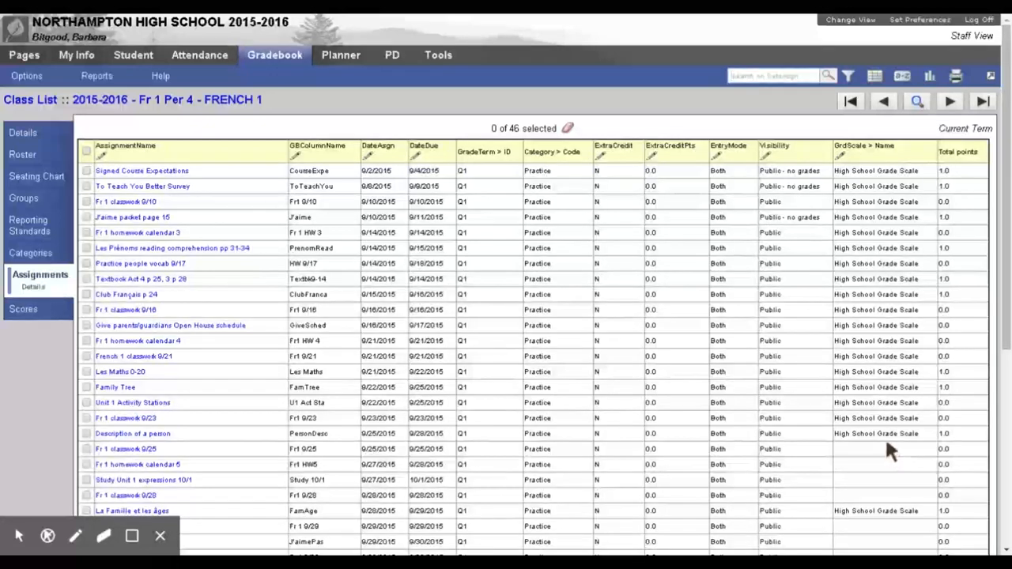
pyautogui.moveTo(905, 446)
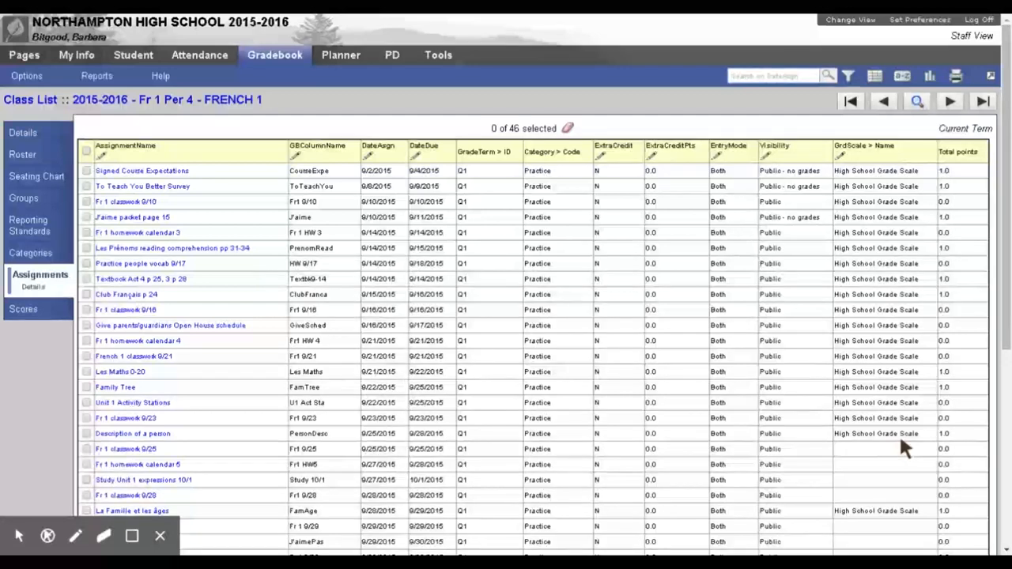
pyautogui.moveTo(31, 100)
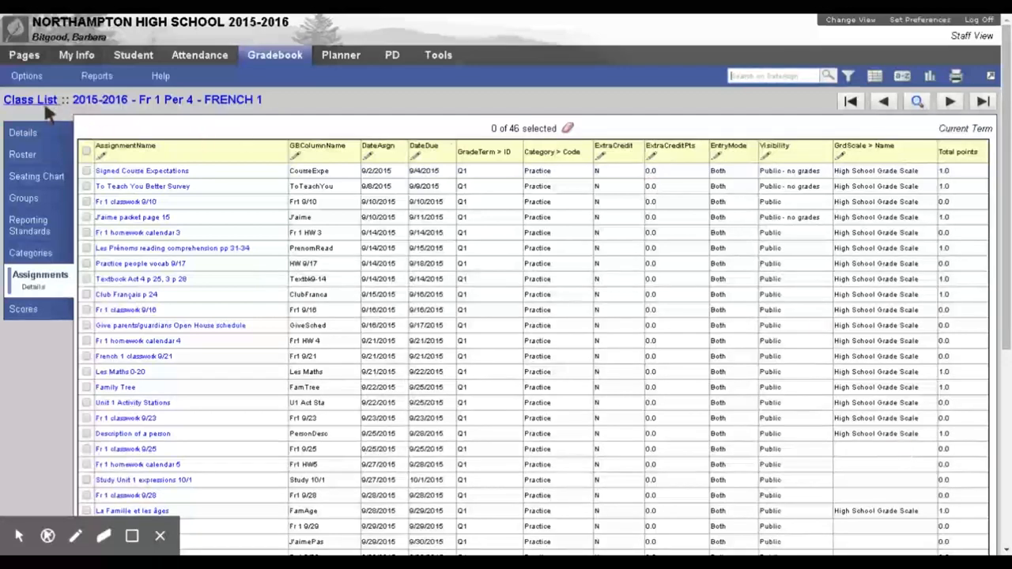
pyautogui.moveTo(917, 221)
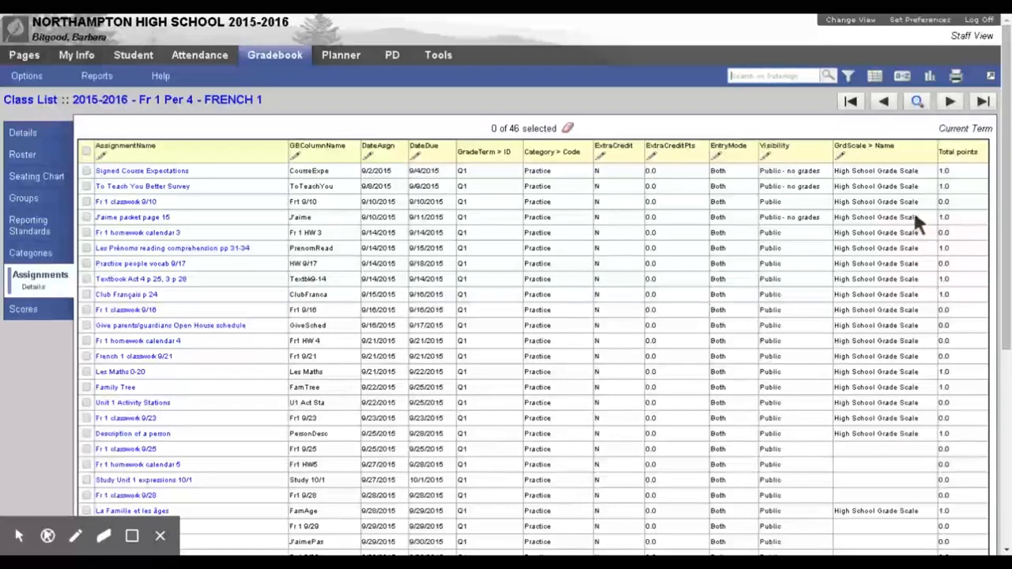
pyautogui.moveTo(901, 431)
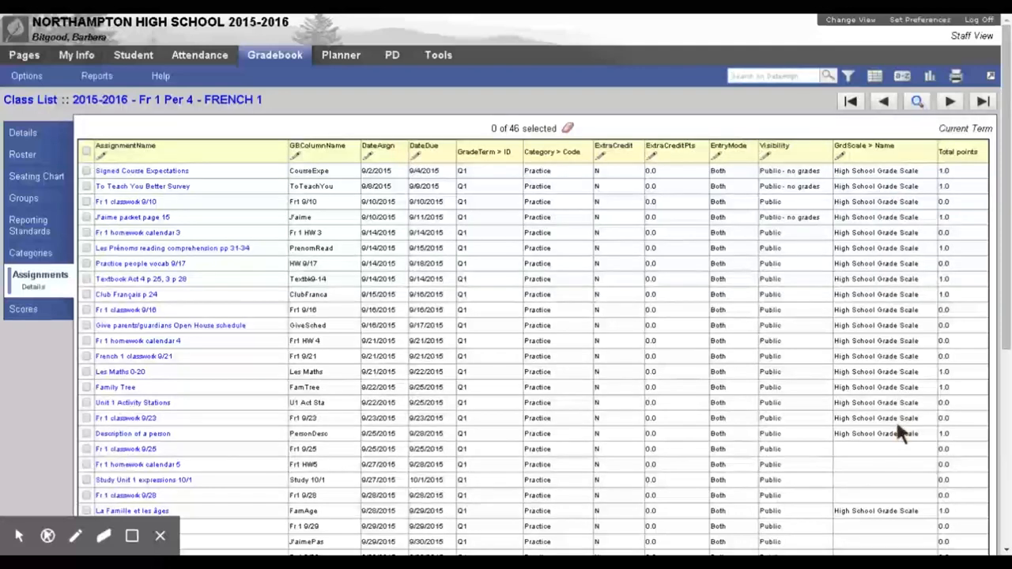
pyautogui.moveTo(889, 427)
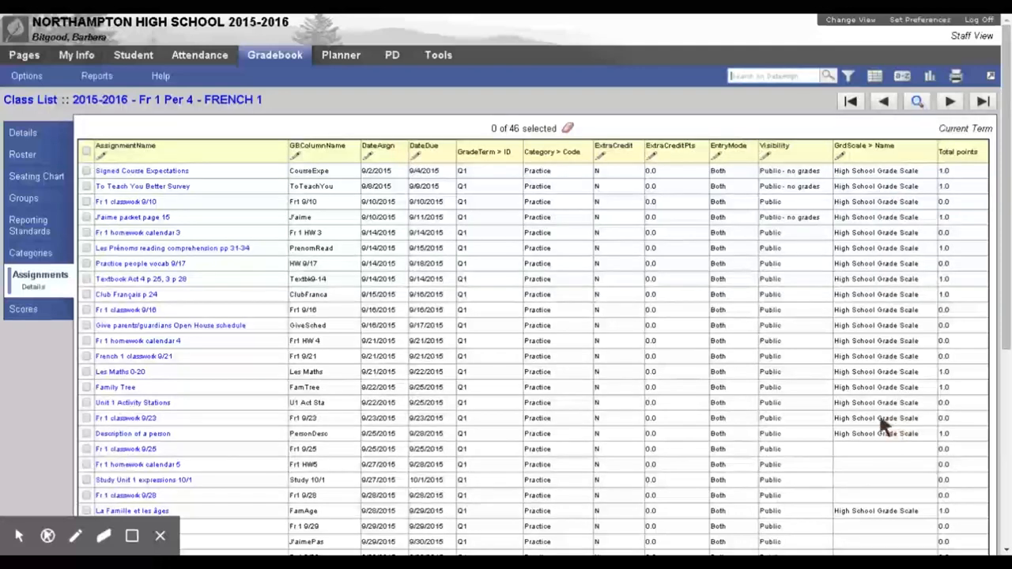
pyautogui.moveTo(883, 268)
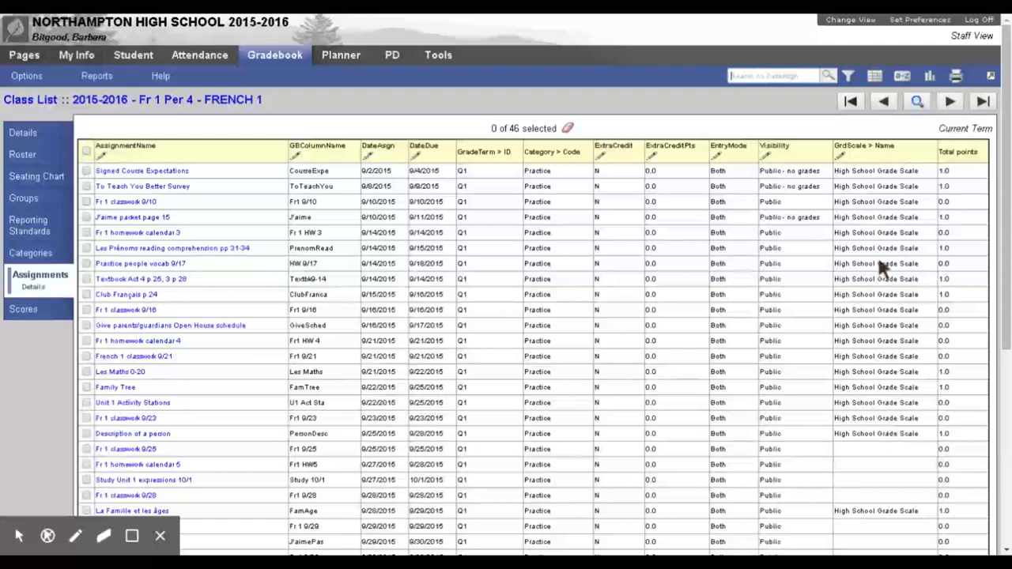
pyautogui.moveTo(897, 411)
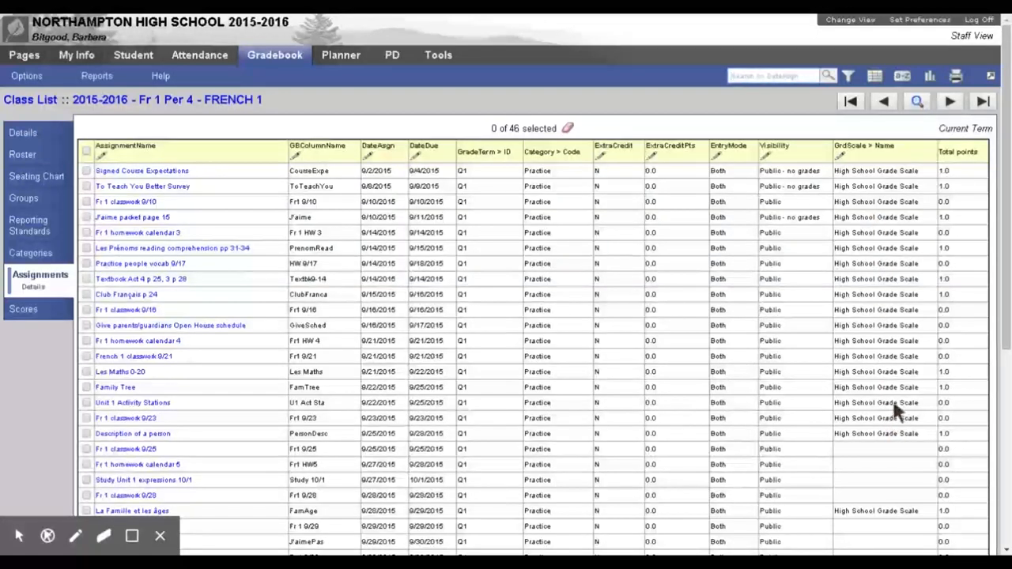
pyautogui.moveTo(173, 120)
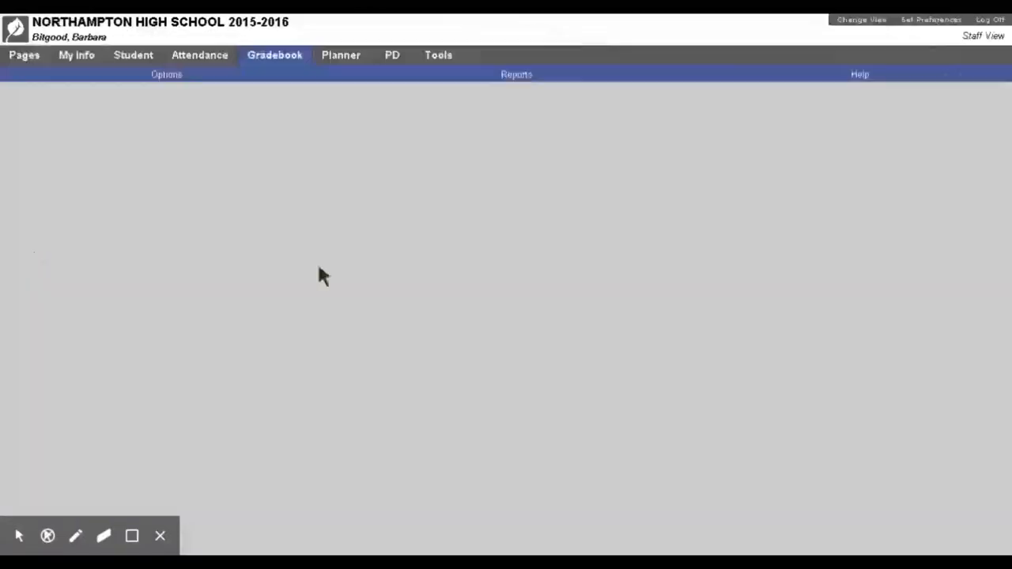
pyautogui.click(275, 54)
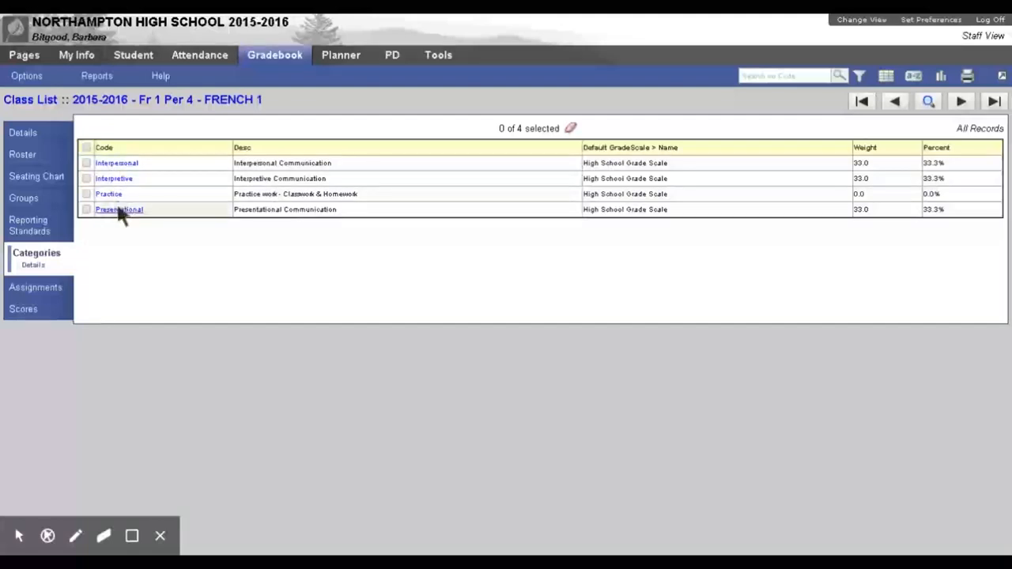
pyautogui.moveTo(636, 182)
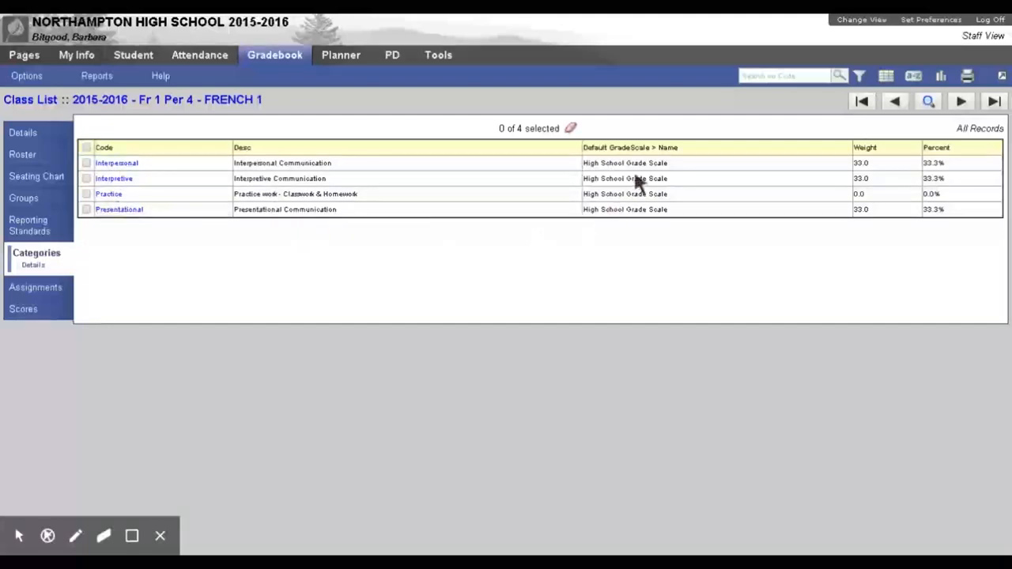
pyautogui.moveTo(620, 162)
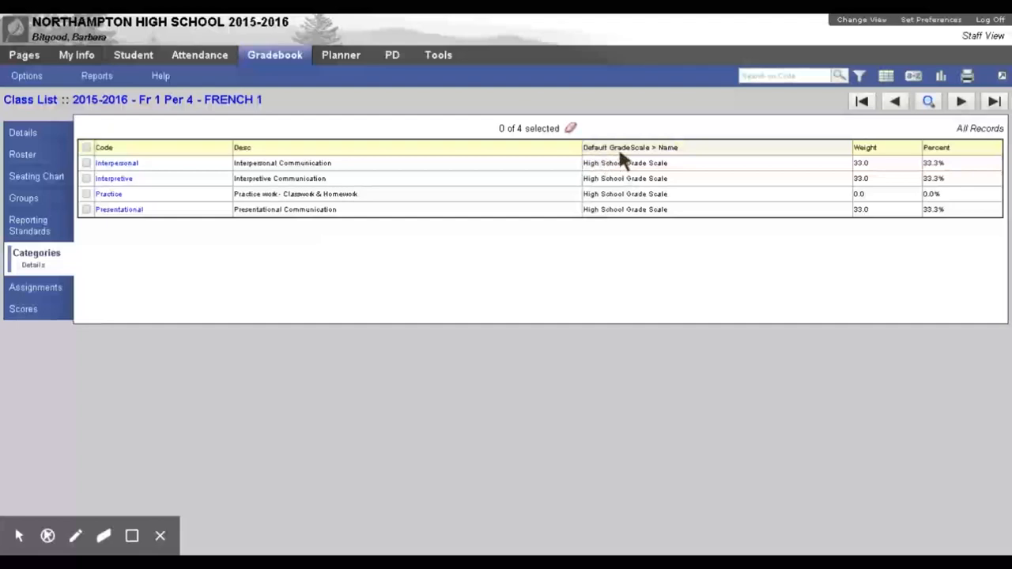
pyautogui.moveTo(683, 173)
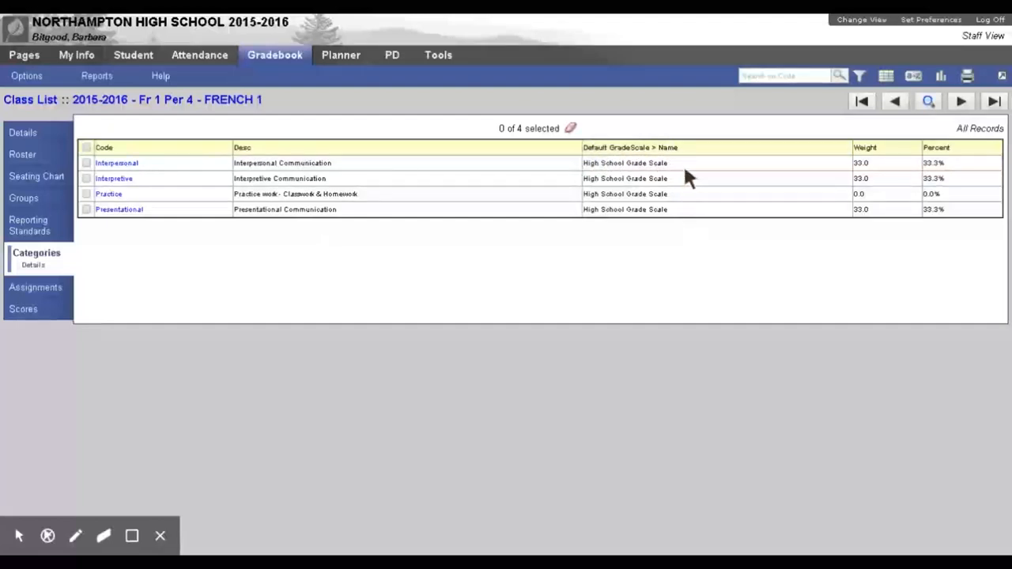
pyautogui.moveTo(687, 222)
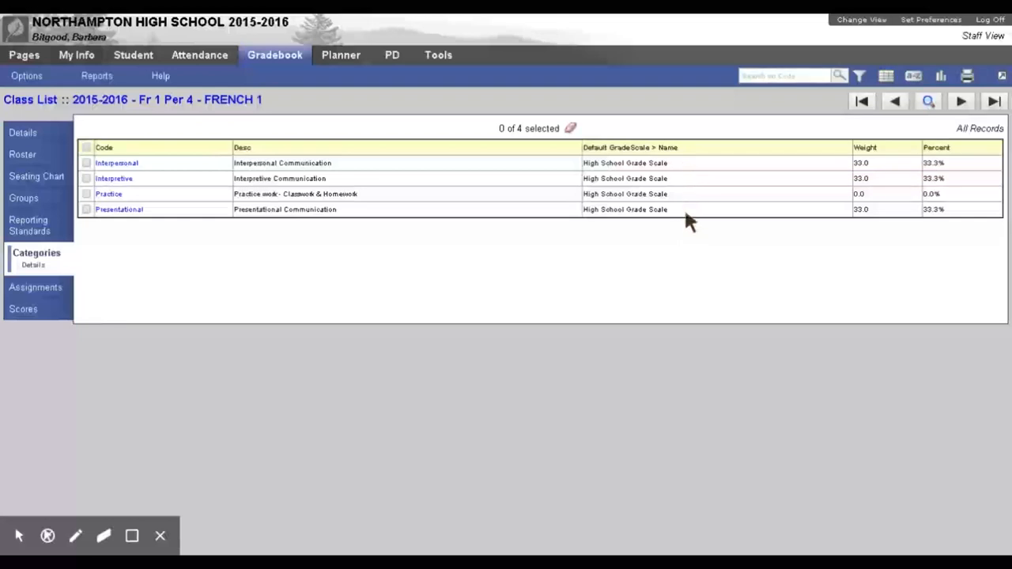
pyautogui.moveTo(670, 217)
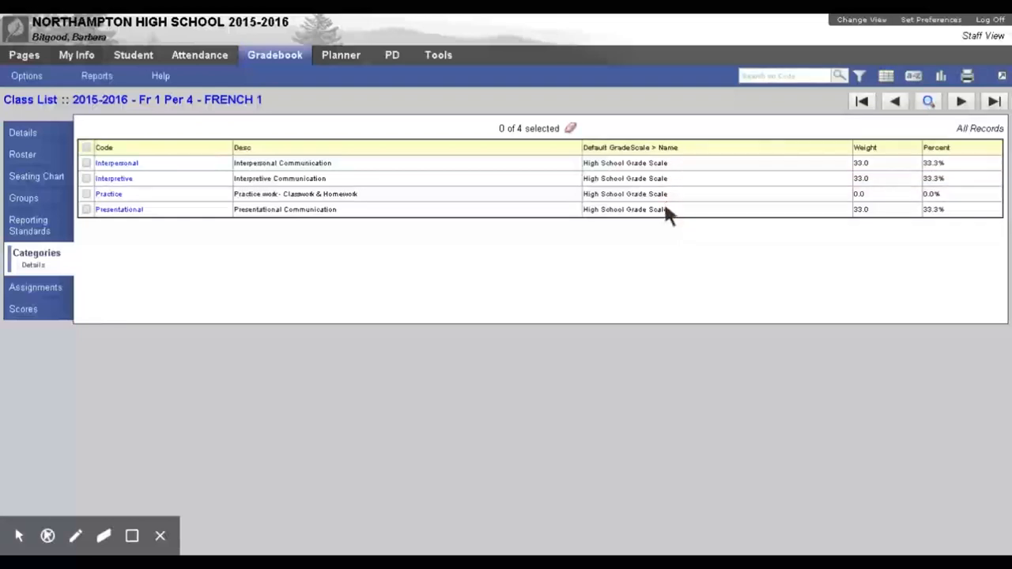
pyautogui.moveTo(676, 214)
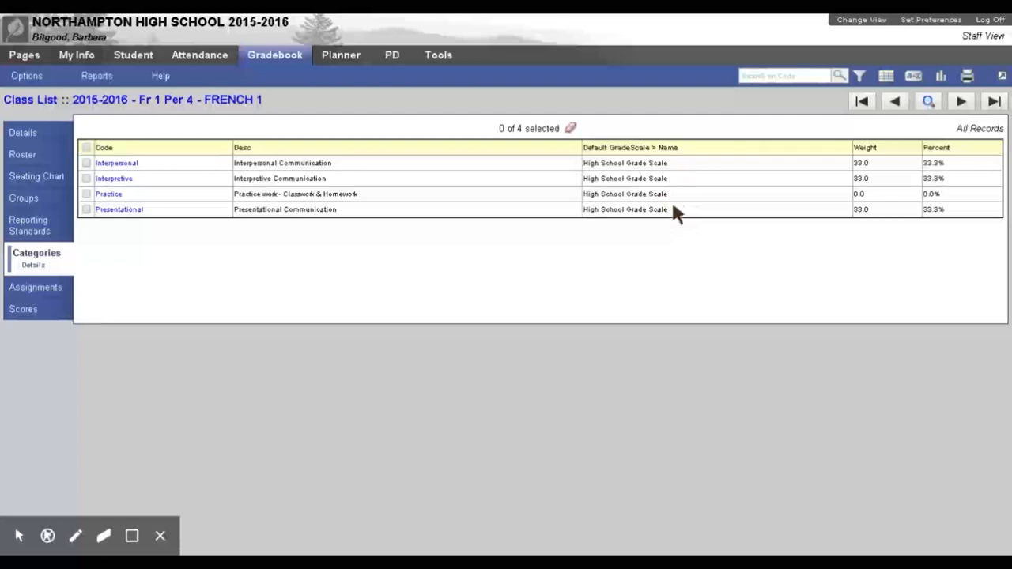
pyautogui.moveTo(261, 174)
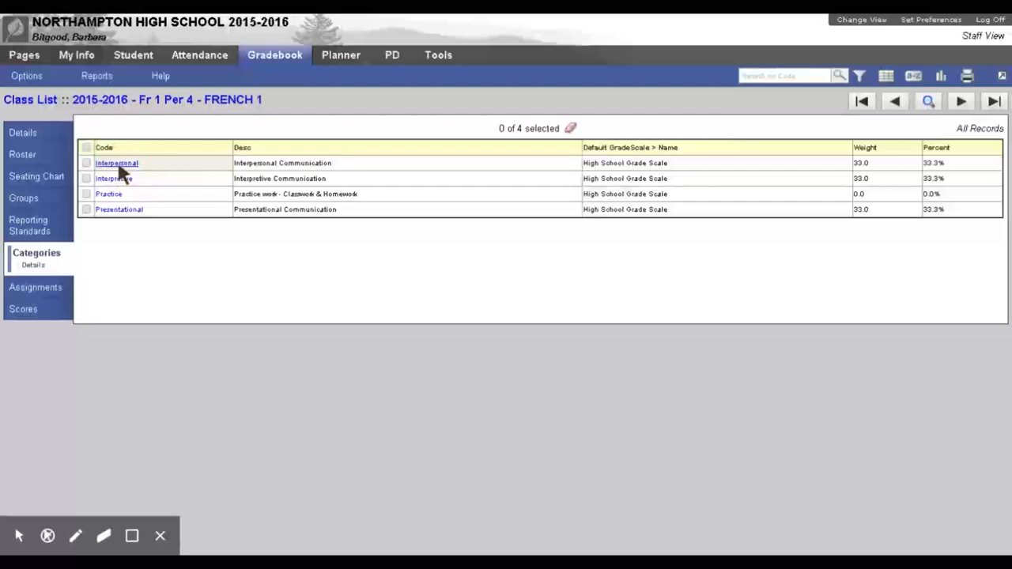
# Confirm Interpersonal's Grade Scale > Name reads High School Grade Scale and save the category.
pyautogui.click(117, 163)
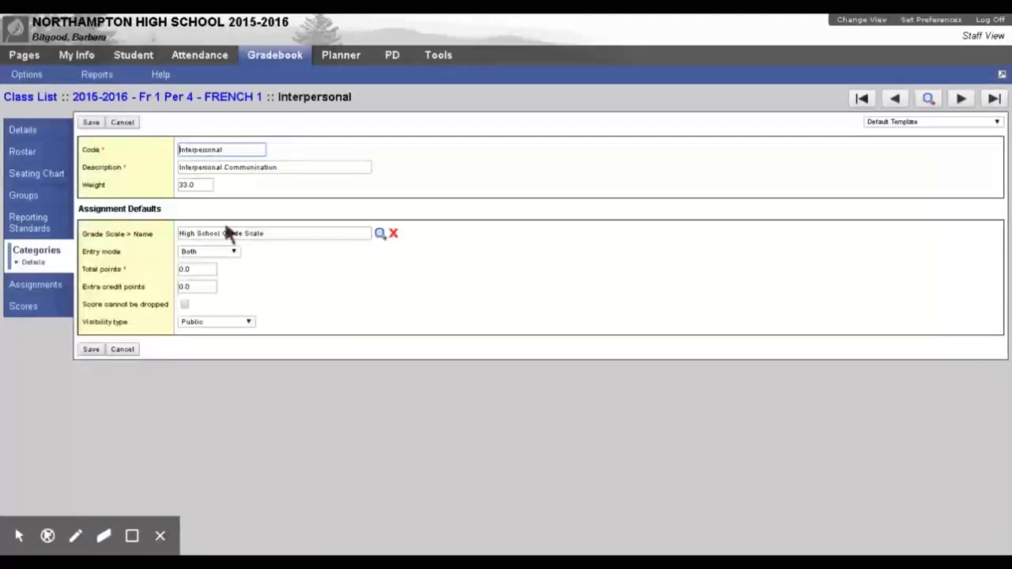
pyautogui.click(273, 233)
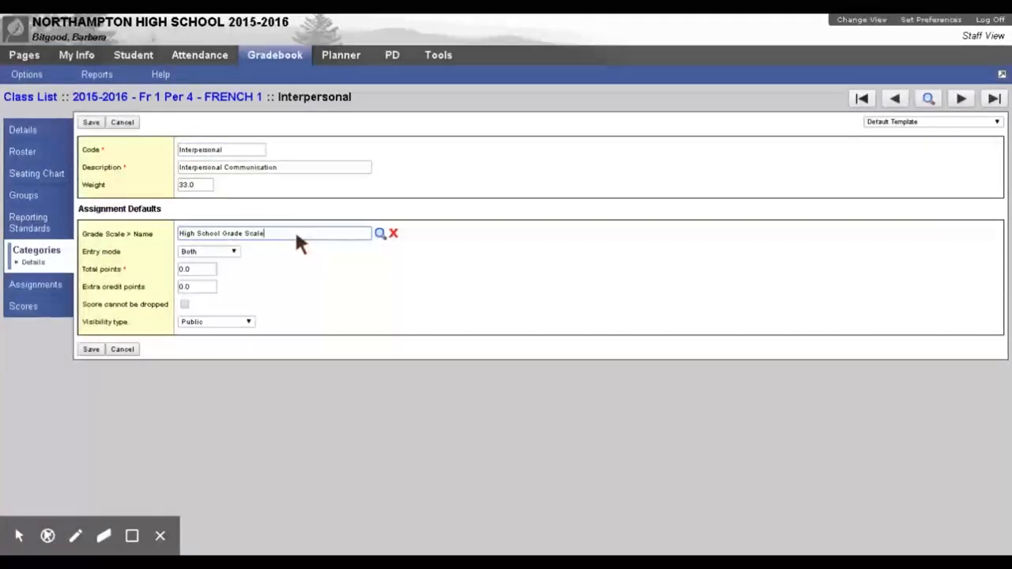
pyautogui.moveTo(383, 242)
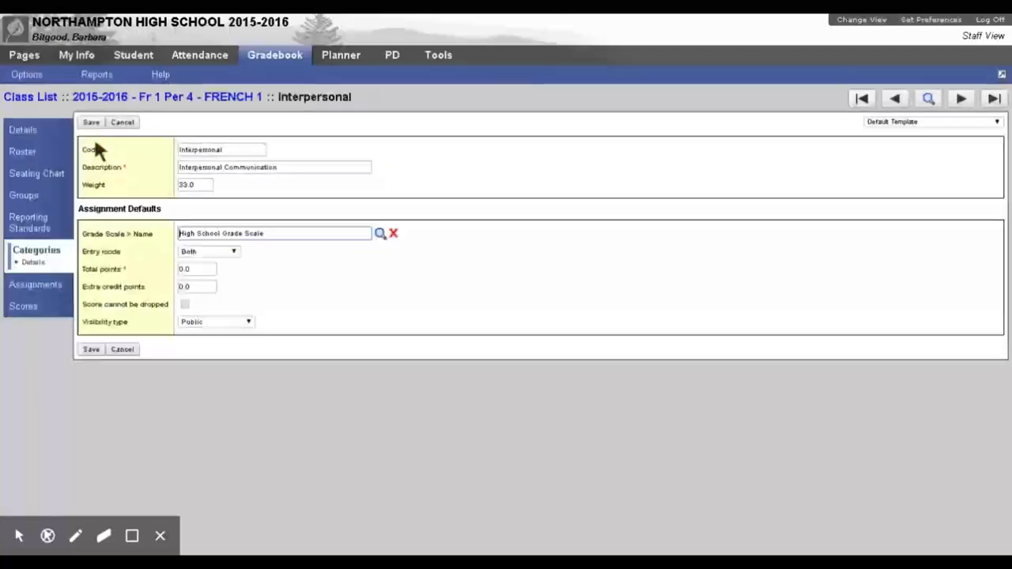
pyautogui.click(91, 122)
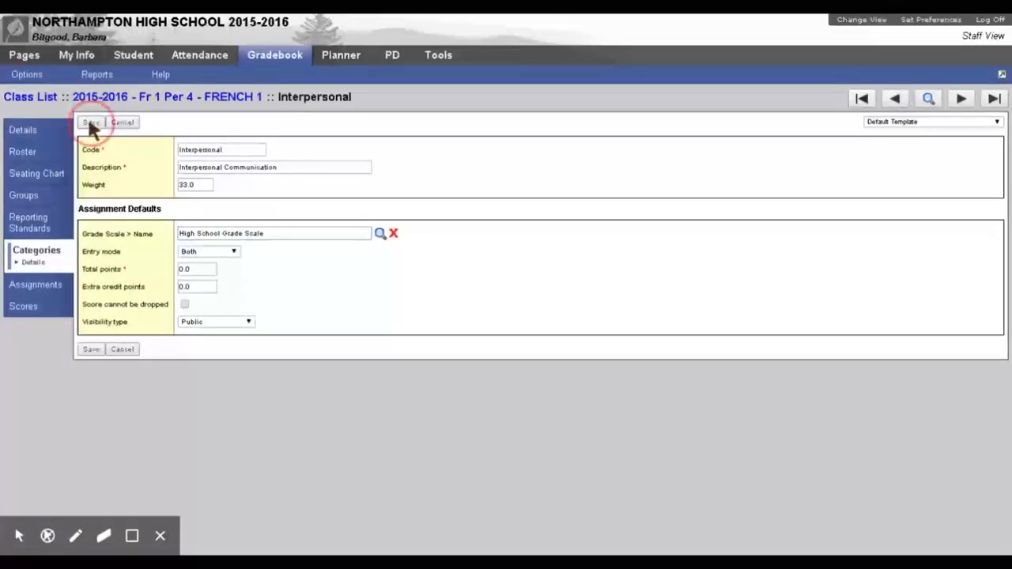
pyautogui.click(90, 121)
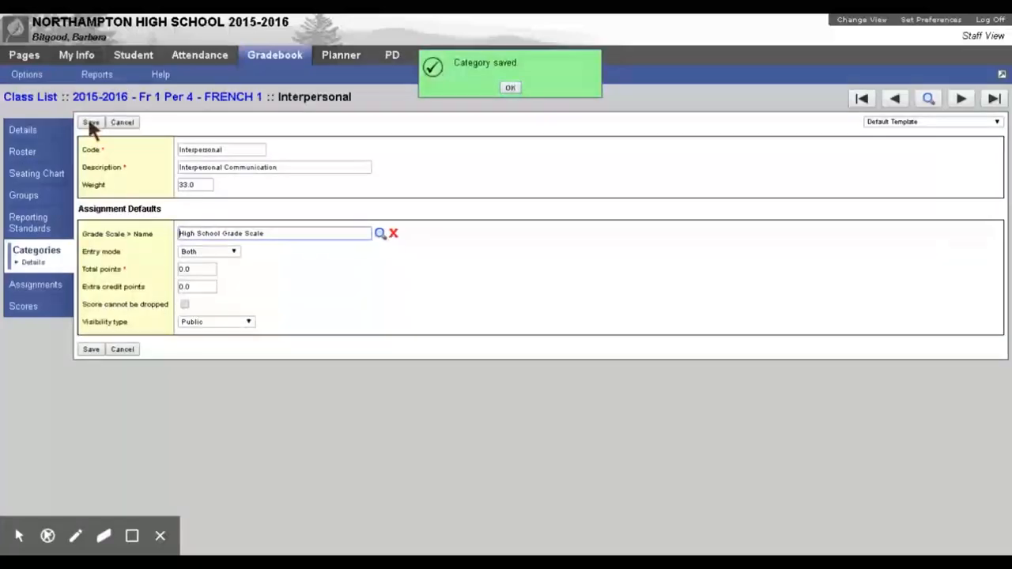
pyautogui.moveTo(968, 107)
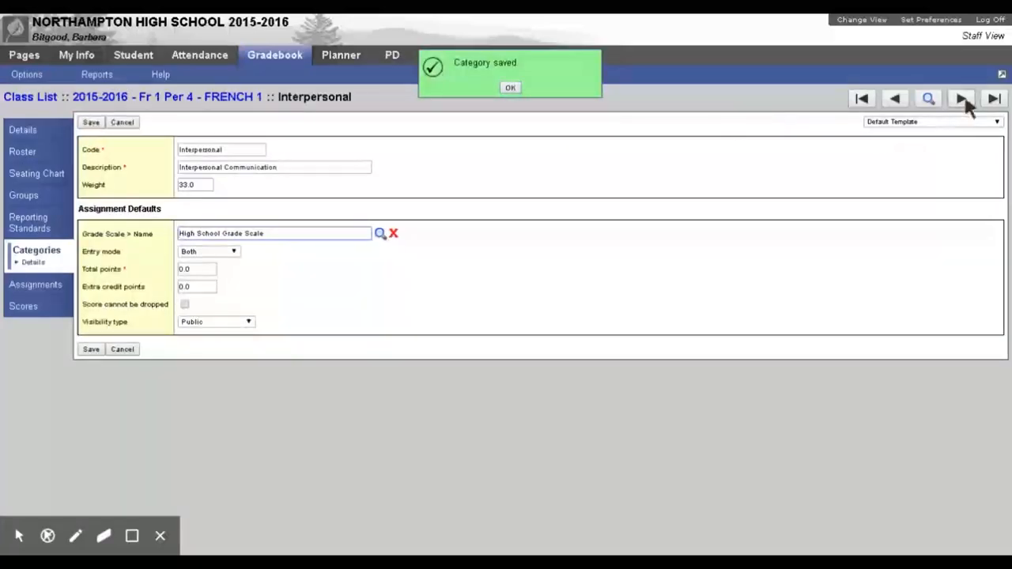
# Advance to the Interpretive category record to check its Grade Scale > Name field.
pyautogui.click(510, 87)
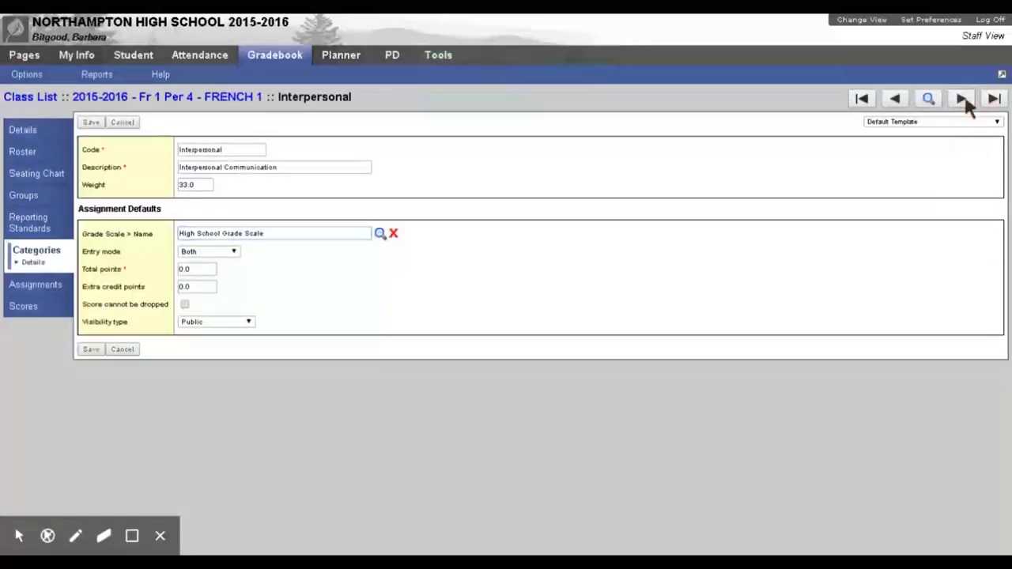
pyautogui.click(961, 97)
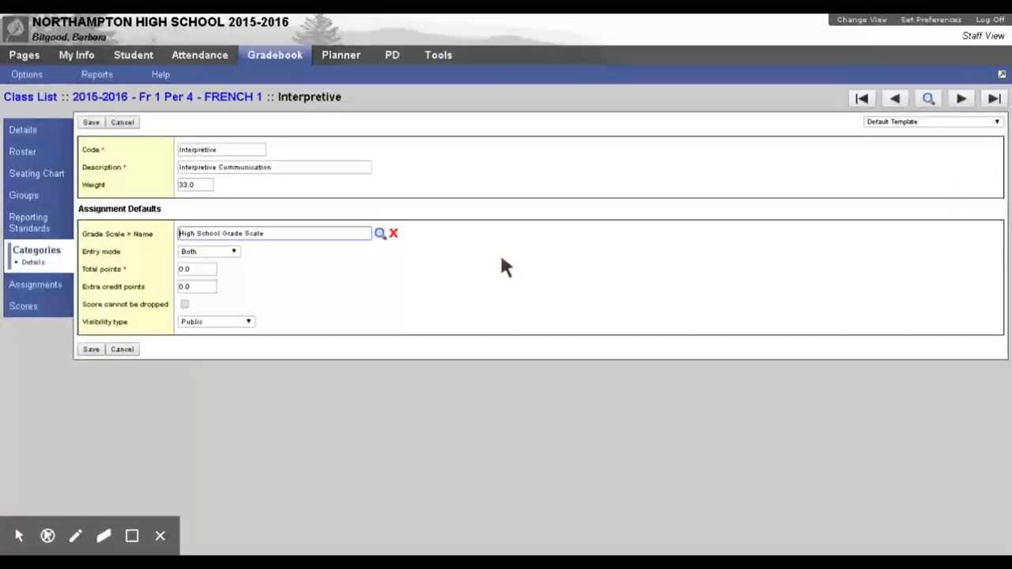
pyautogui.moveTo(383, 277)
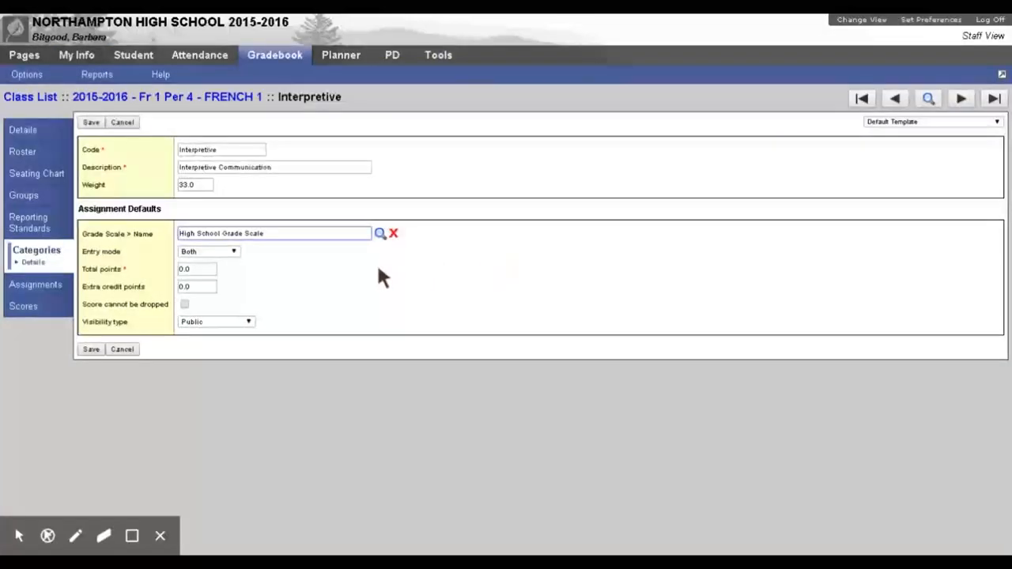
pyautogui.moveTo(52, 265)
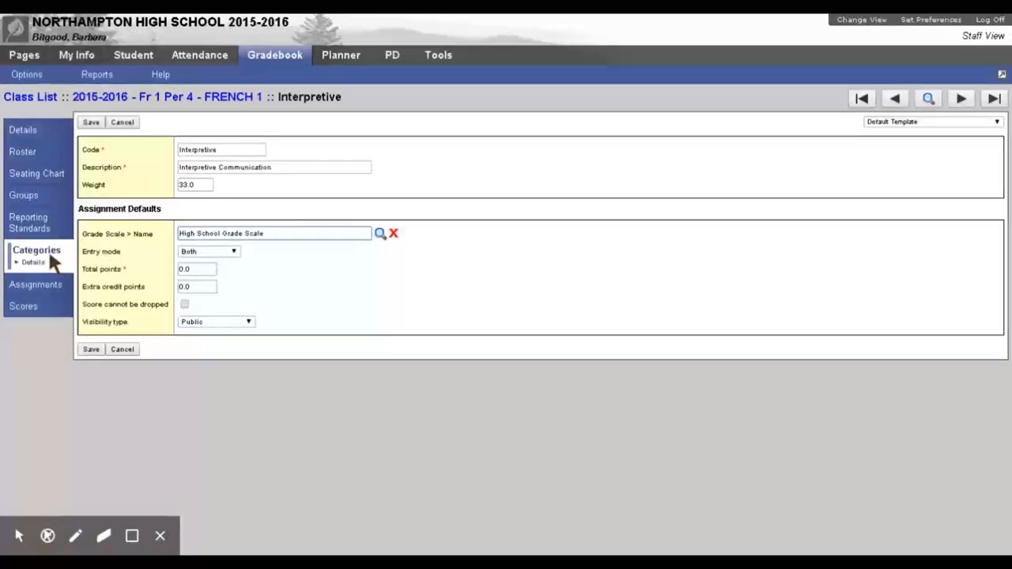
pyautogui.moveTo(269, 247)
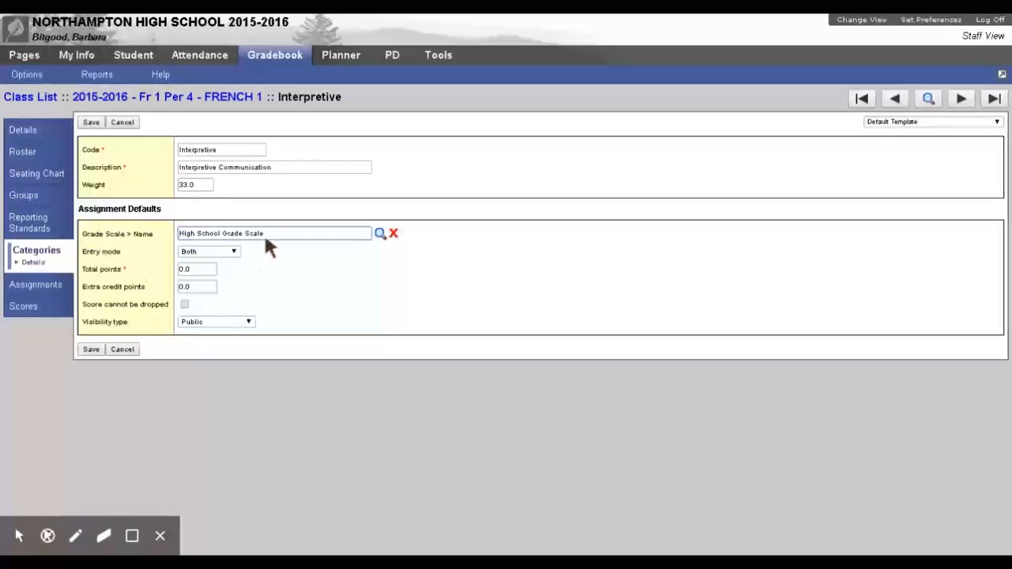
pyautogui.moveTo(281, 245)
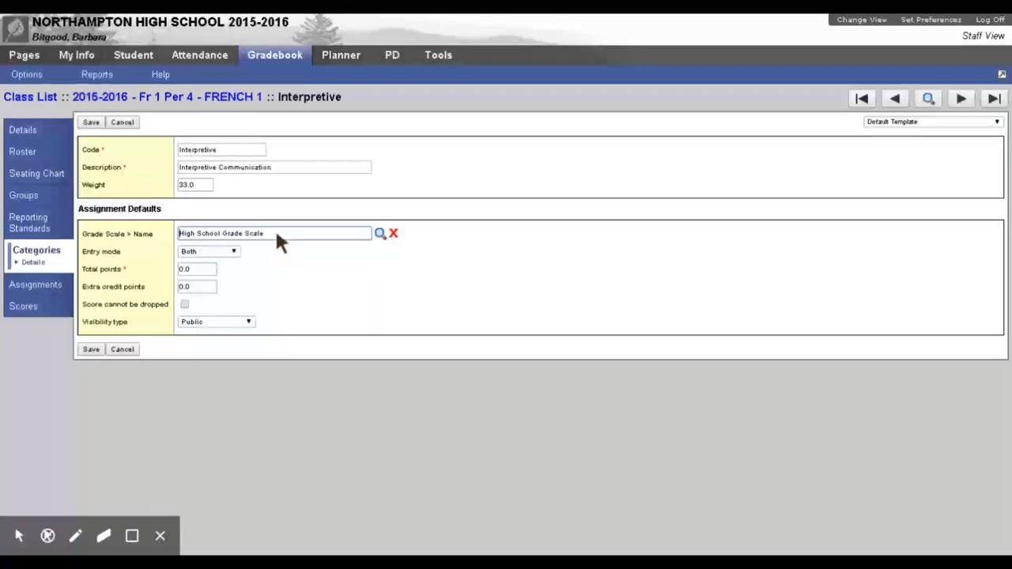
pyautogui.moveTo(296, 316)
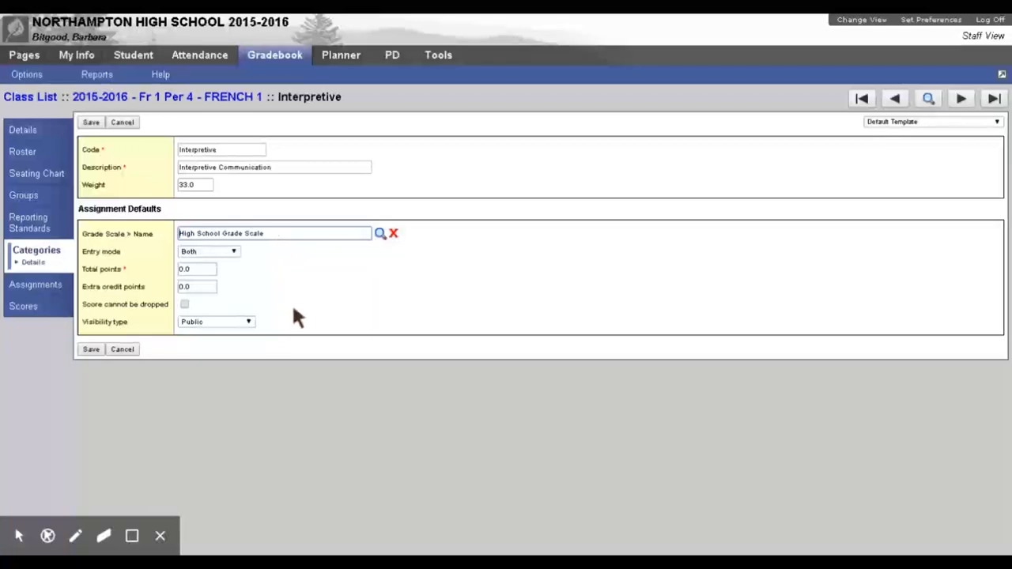
pyautogui.moveTo(917, 56)
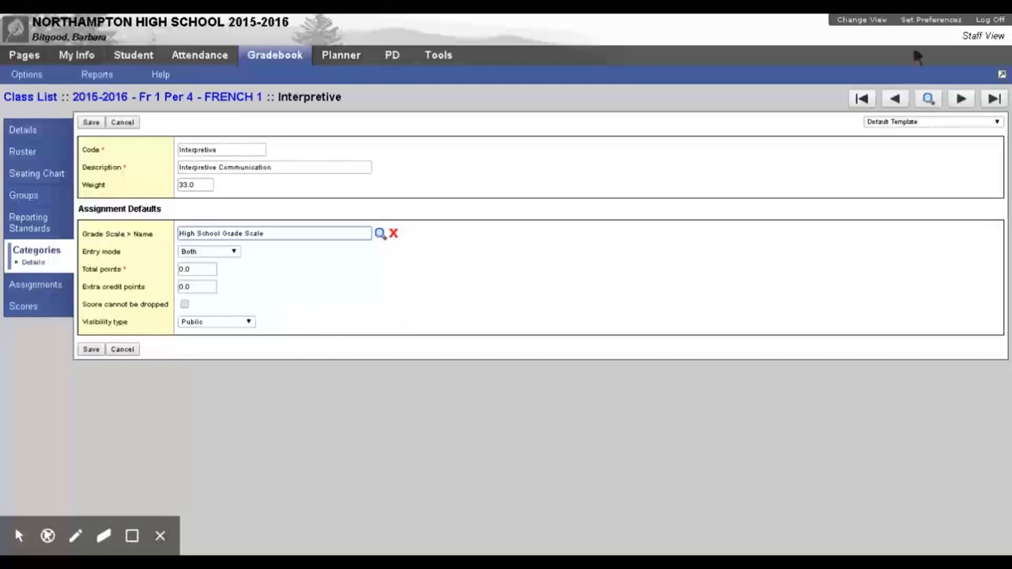
pyautogui.moveTo(946, 31)
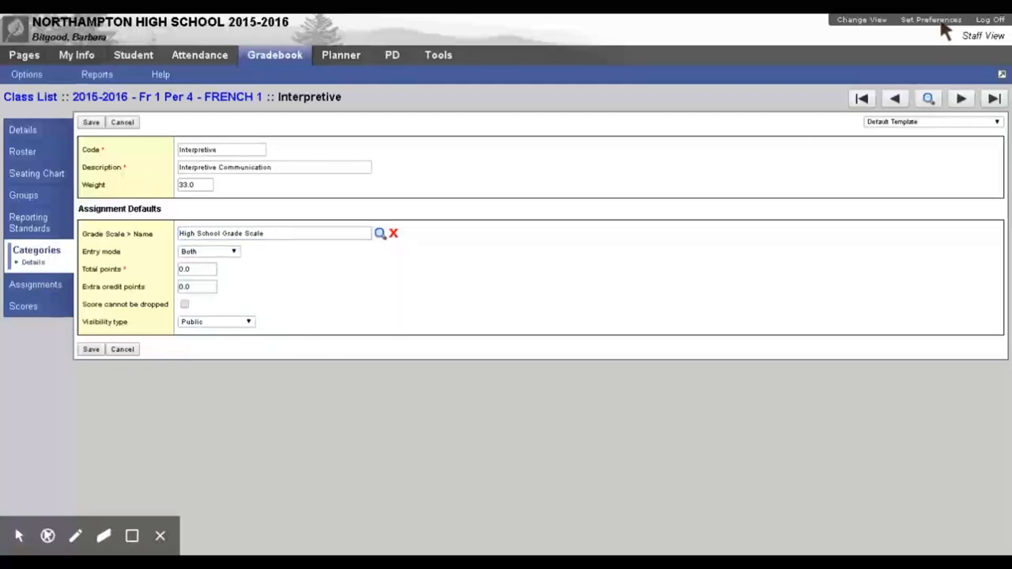